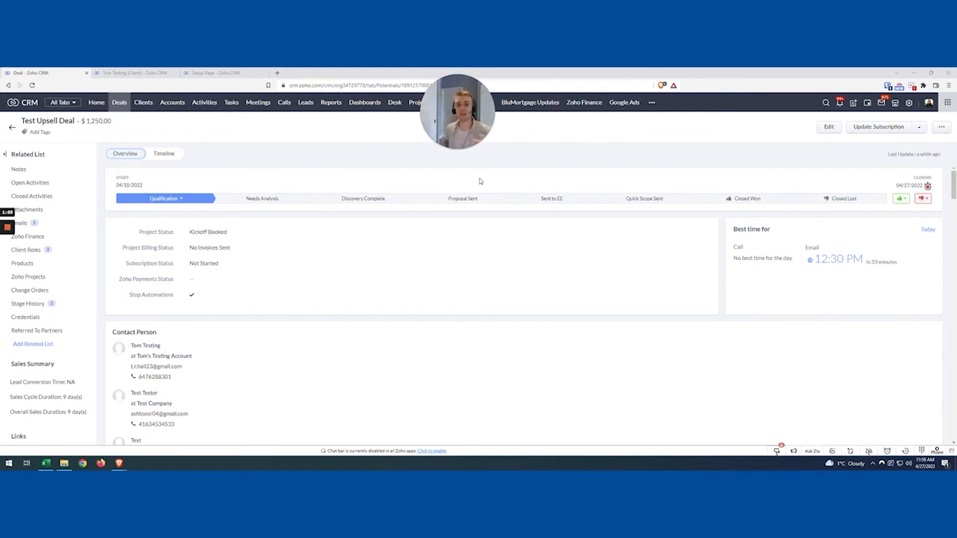
Scroll around the page, then return to the workflow rule setup page.
{"action": "scroll", "scroll_direction": "down", "scroll_amount": 3}
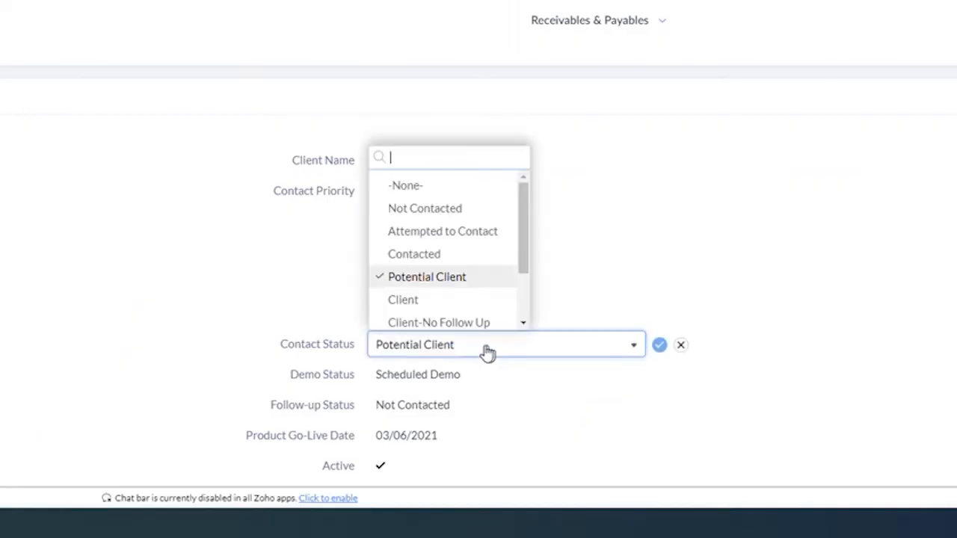
{"action": "left_click", "coordinate": [403, 299]}
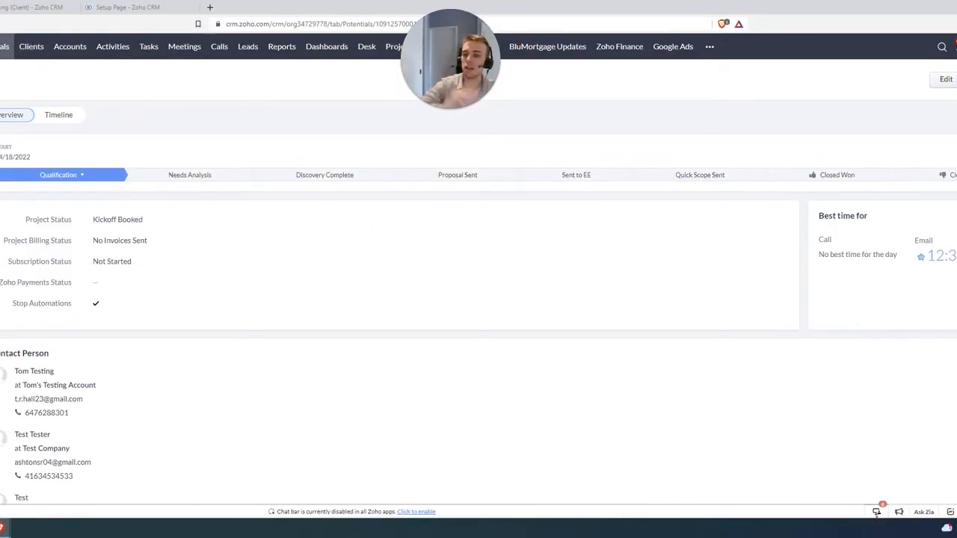
{"action": "scroll", "scroll_direction": "down", "scroll_amount": 3}
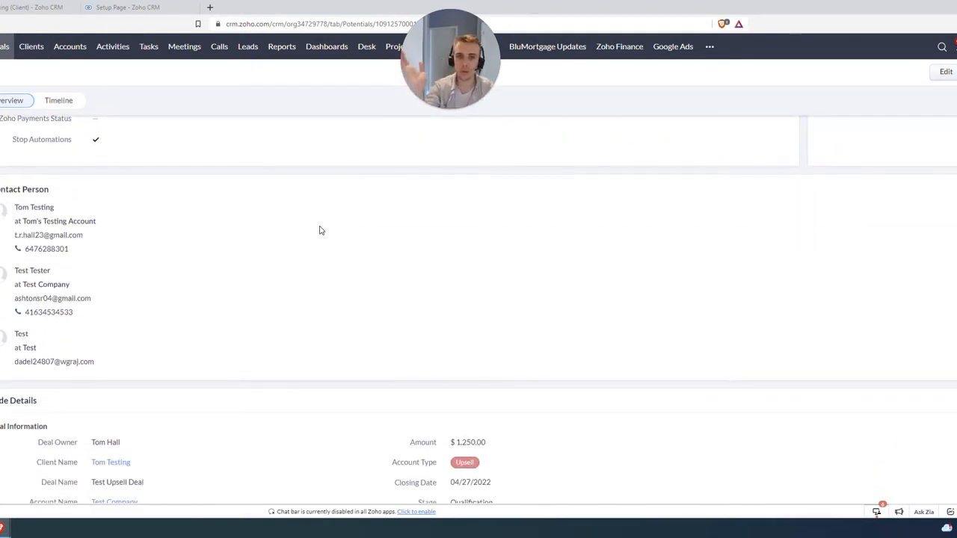
{"action": "scroll", "scroll_direction": "up", "scroll_amount": 3}
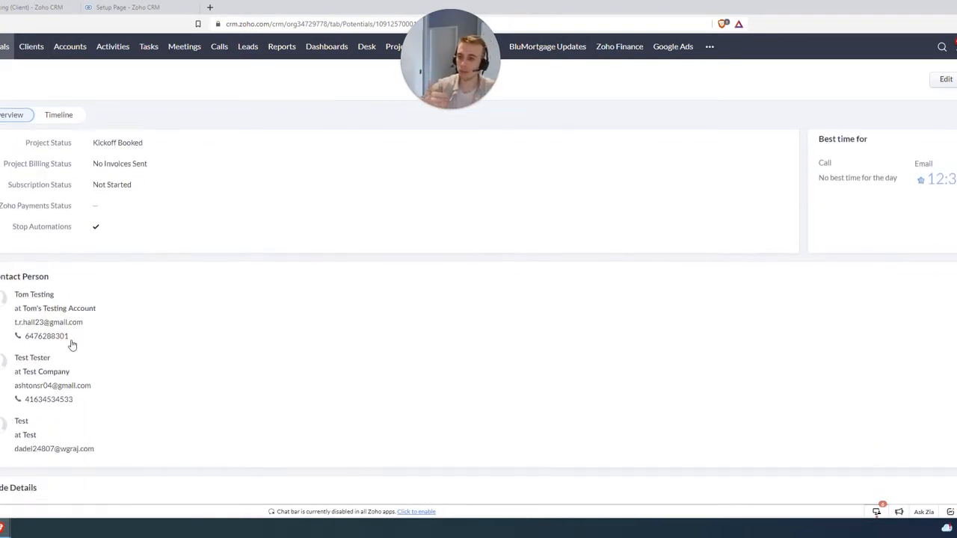
{"action": "scroll", "scroll_direction": "up", "scroll_amount": 3}
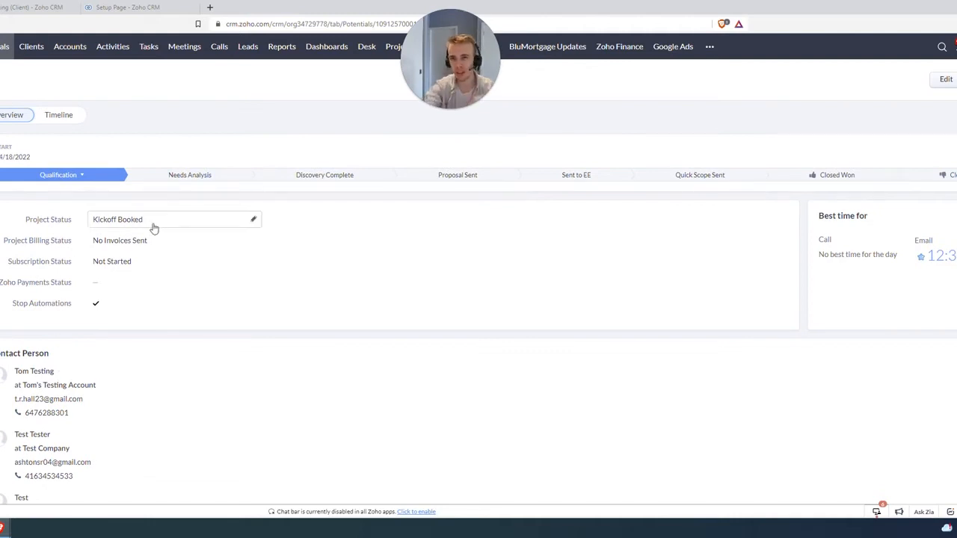
{"action": "scroll", "scroll_direction": "down", "scroll_amount": 3}
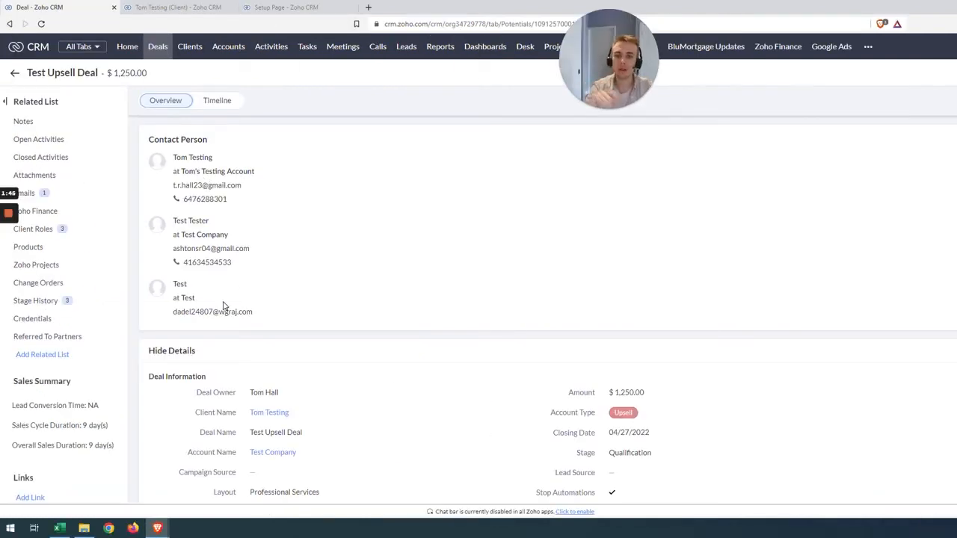
{"action": "left_click", "coordinate": [287, 7]}
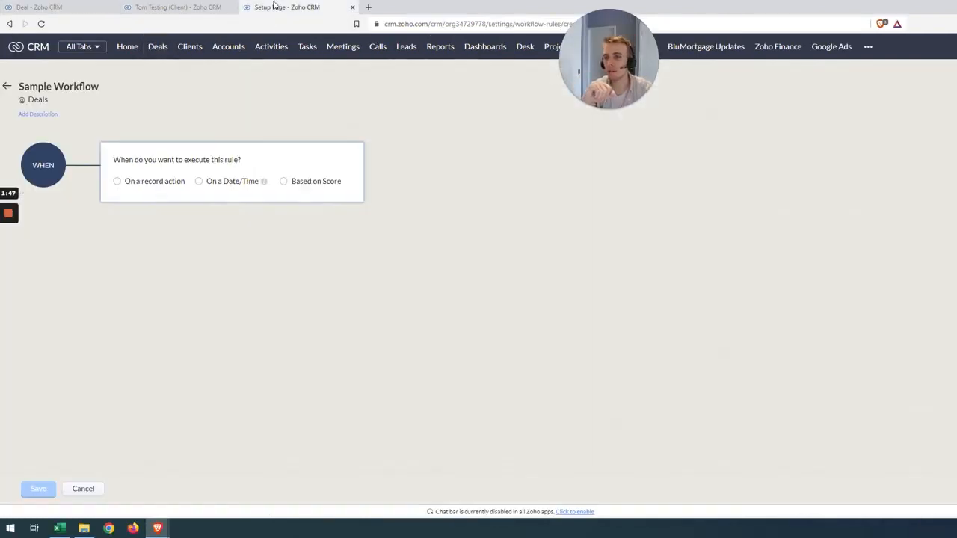
Trigger the rule when a deal's Stage is edited to Closed Won, then start a Deal Name condition.
{"action": "left_click", "coordinate": [116, 181]}
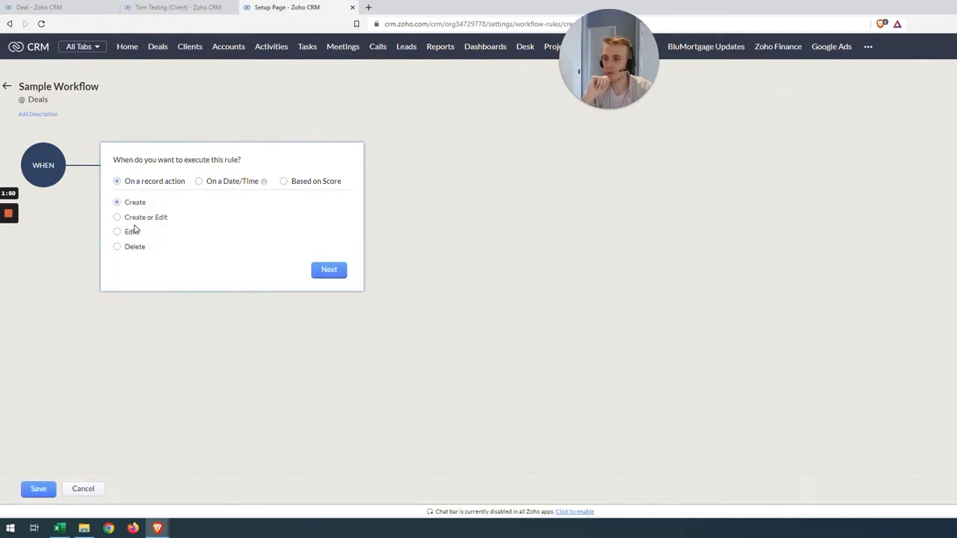
{"action": "left_click", "coordinate": [117, 231]}
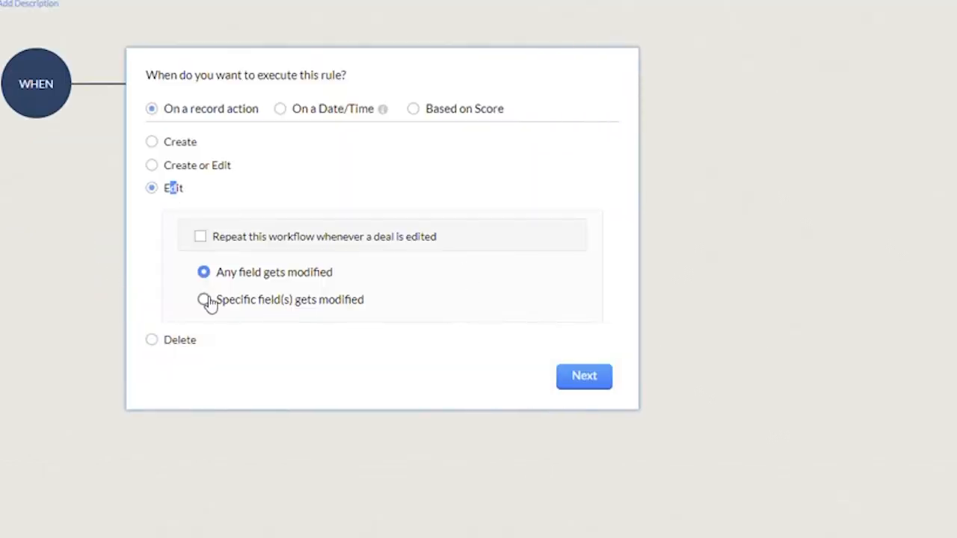
{"action": "left_click", "coordinate": [204, 300]}
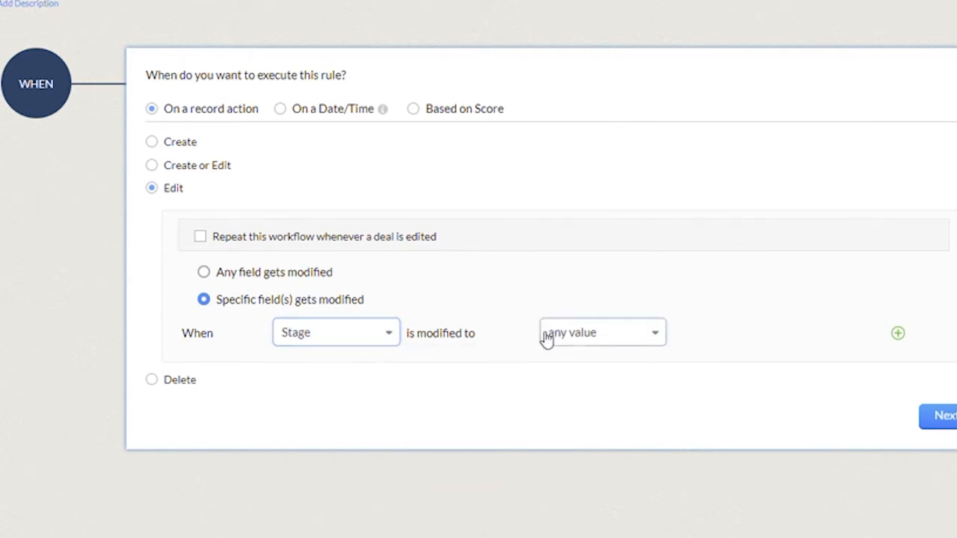
{"action": "left_click", "coordinate": [602, 332]}
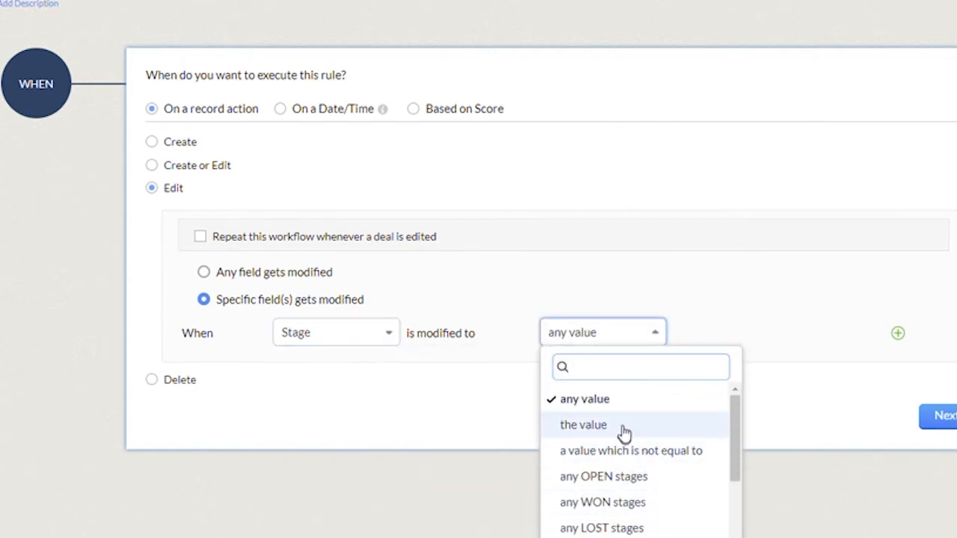
{"action": "left_click", "coordinate": [583, 424]}
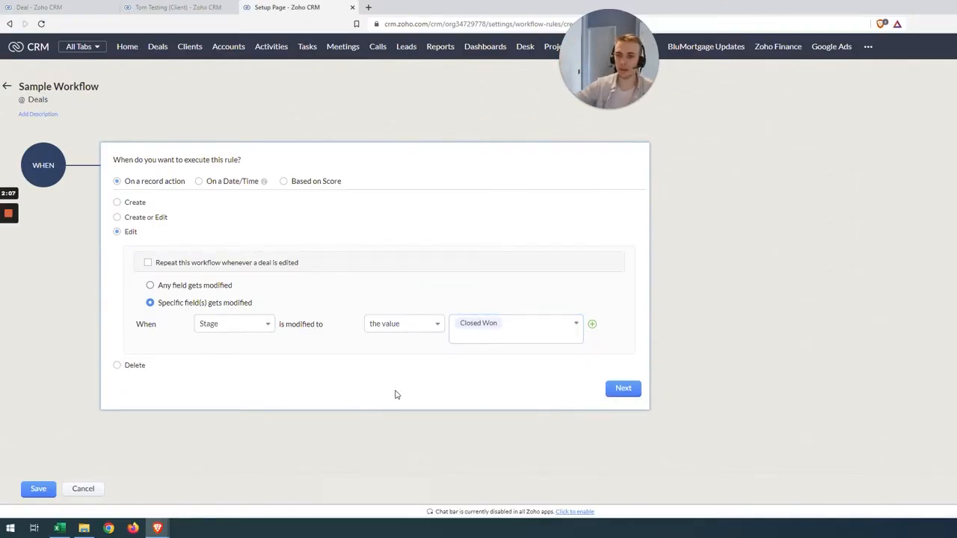
{"action": "left_click", "coordinate": [623, 388]}
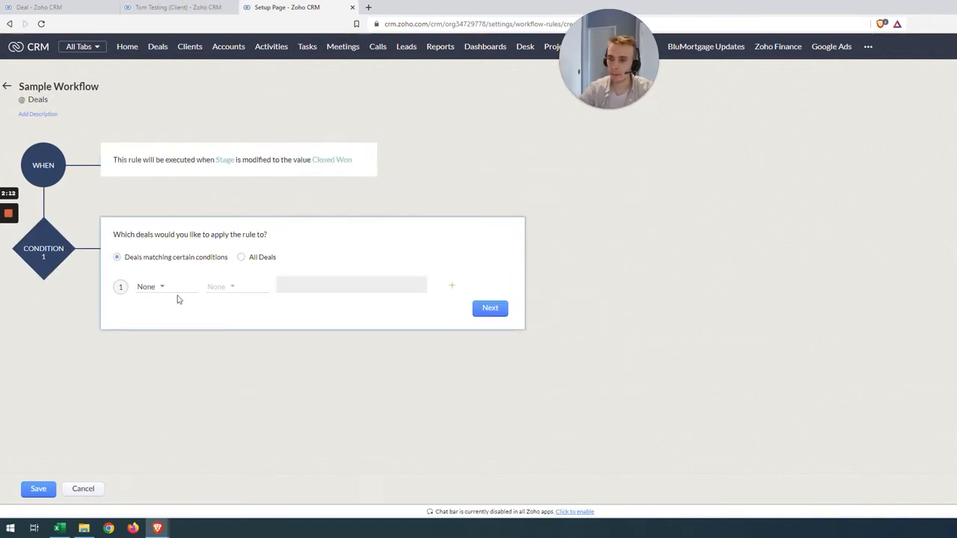
{"action": "left_click", "coordinate": [150, 287]}
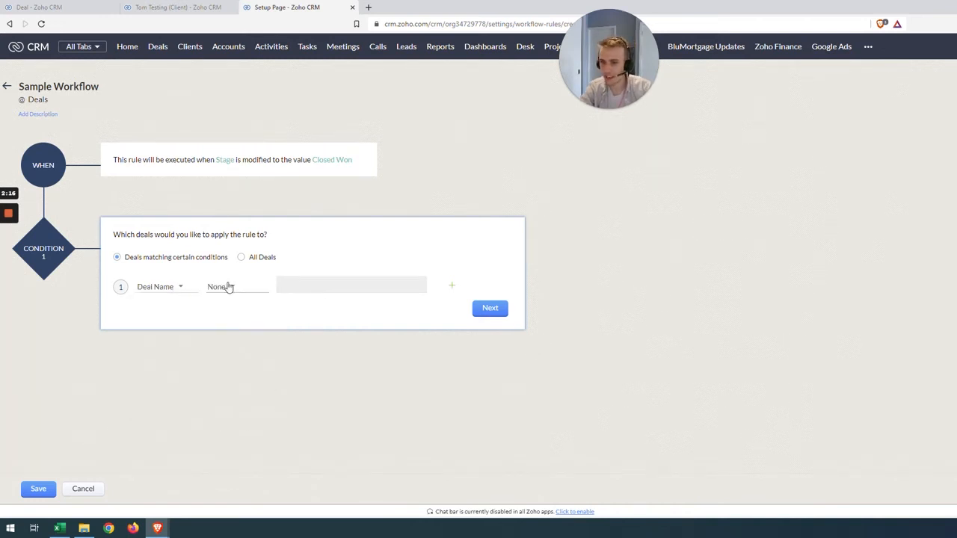
{"action": "left_click", "coordinate": [39, 7]}
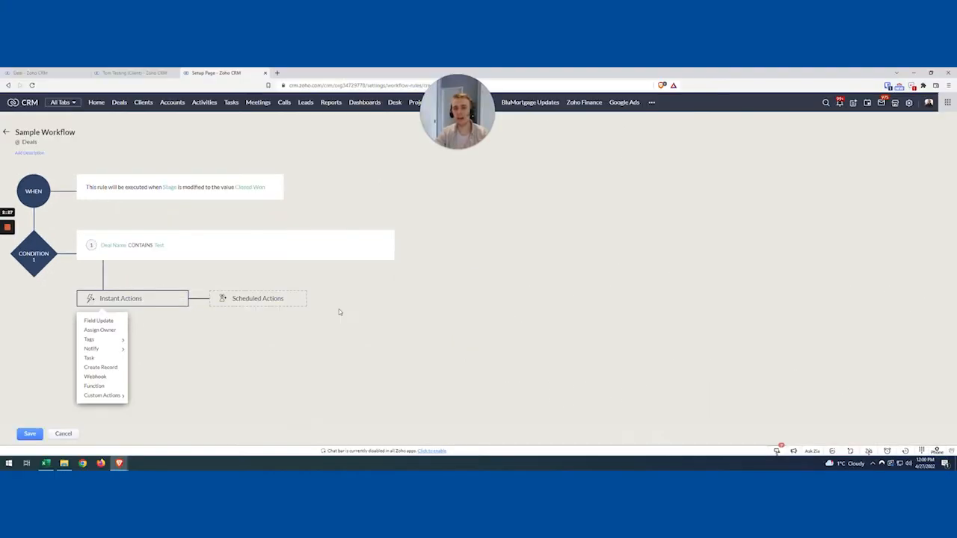
Draft a new Clients field update on Contact Status, then cancel it.
{"action": "left_click", "coordinate": [107, 323]}
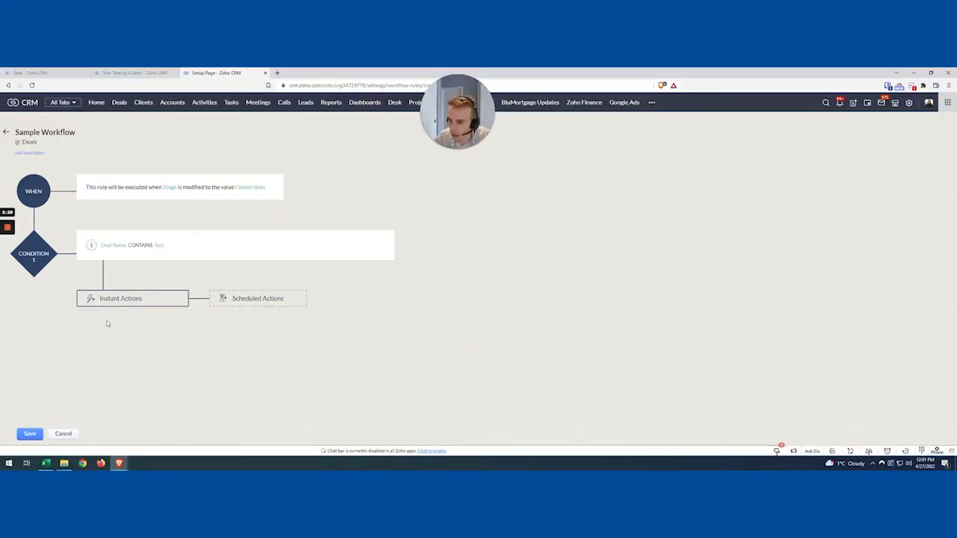
{"action": "left_click", "coordinate": [120, 298]}
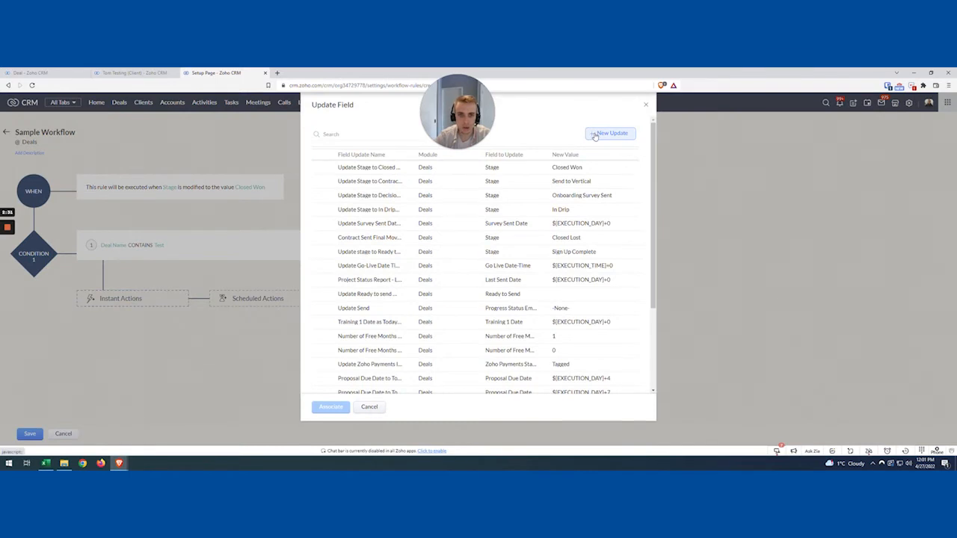
{"action": "left_click", "coordinate": [610, 133]}
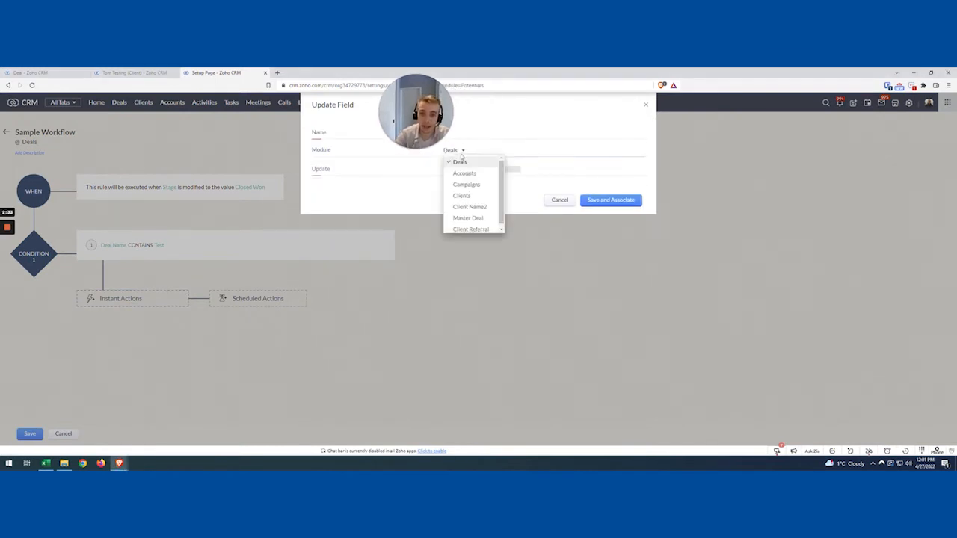
{"action": "left_click", "coordinate": [462, 196]}
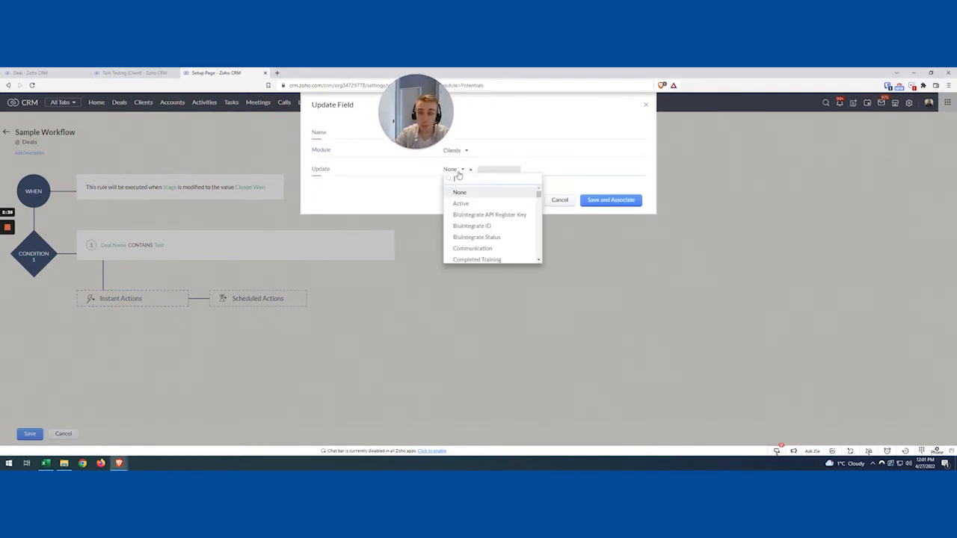
{"action": "type", "text": "sta"}
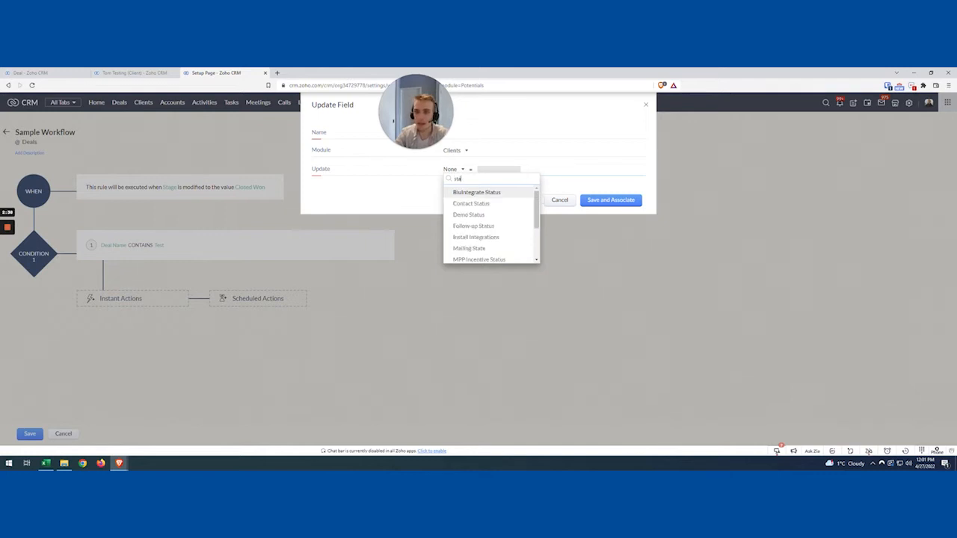
{"action": "left_click", "coordinate": [471, 203]}
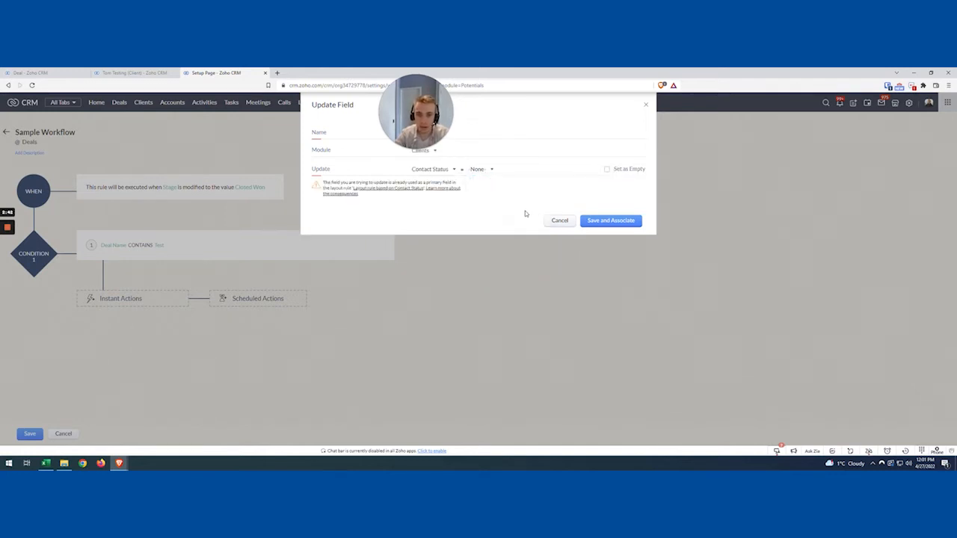
{"action": "left_click", "coordinate": [611, 221]}
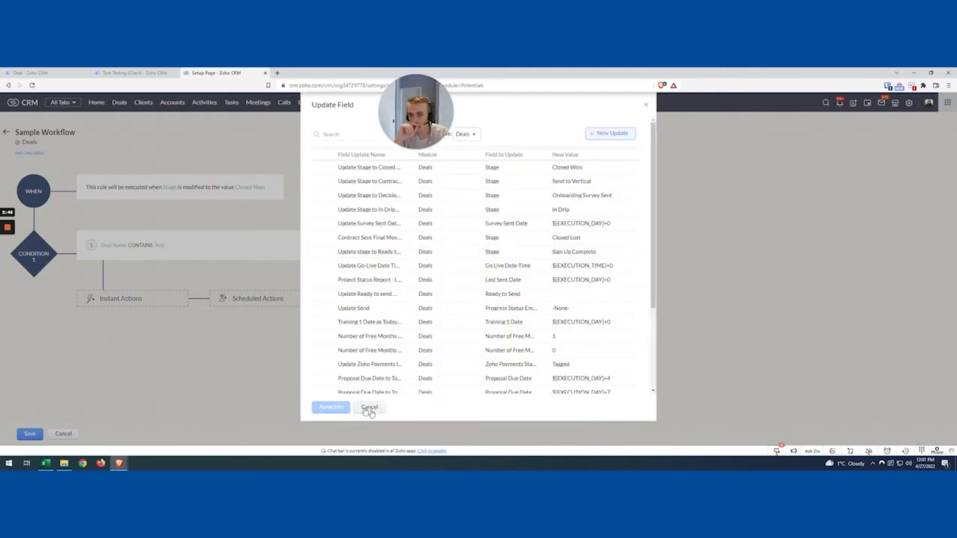
Close the field update list and add an Advanced Field Update action.
{"action": "left_click", "coordinate": [369, 408]}
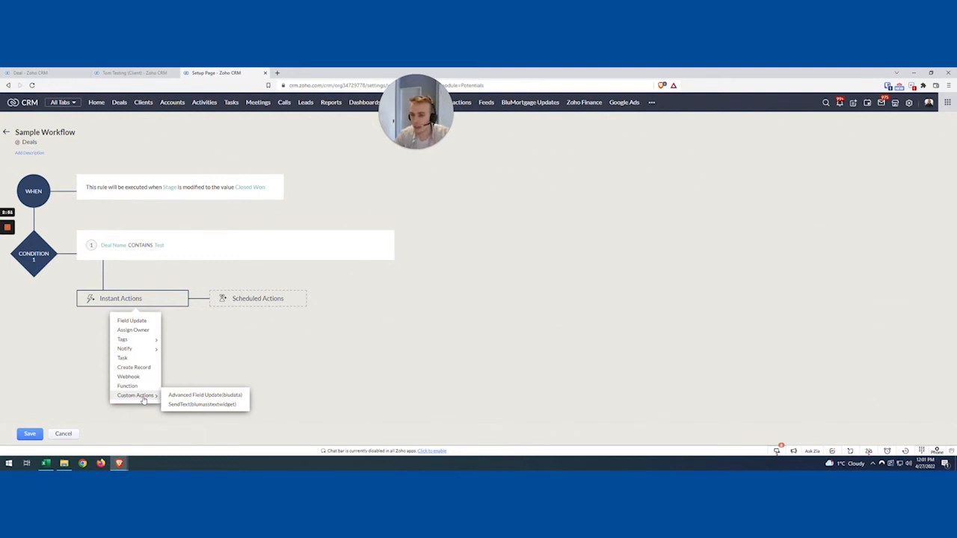
{"action": "left_click", "coordinate": [205, 395]}
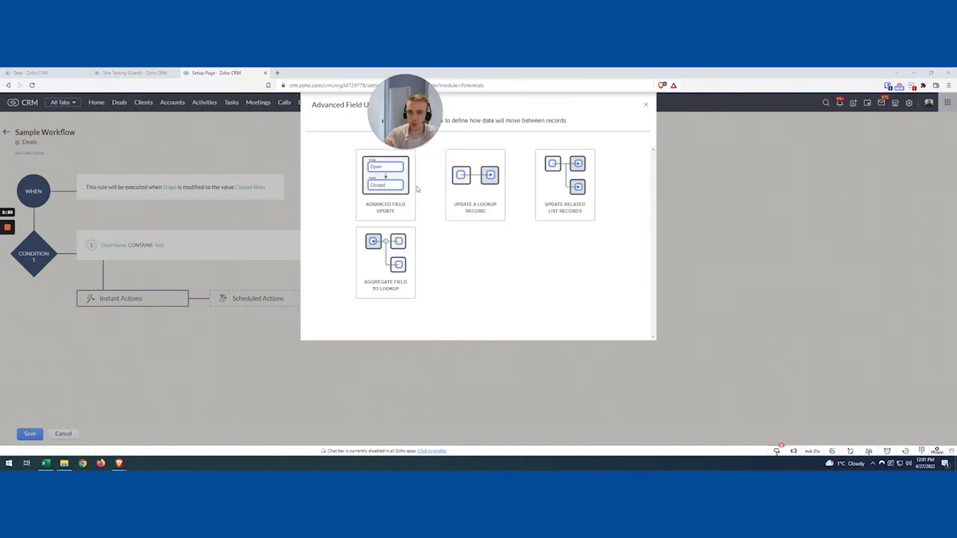
{"action": "mouse_move", "coordinate": [439, 291]}
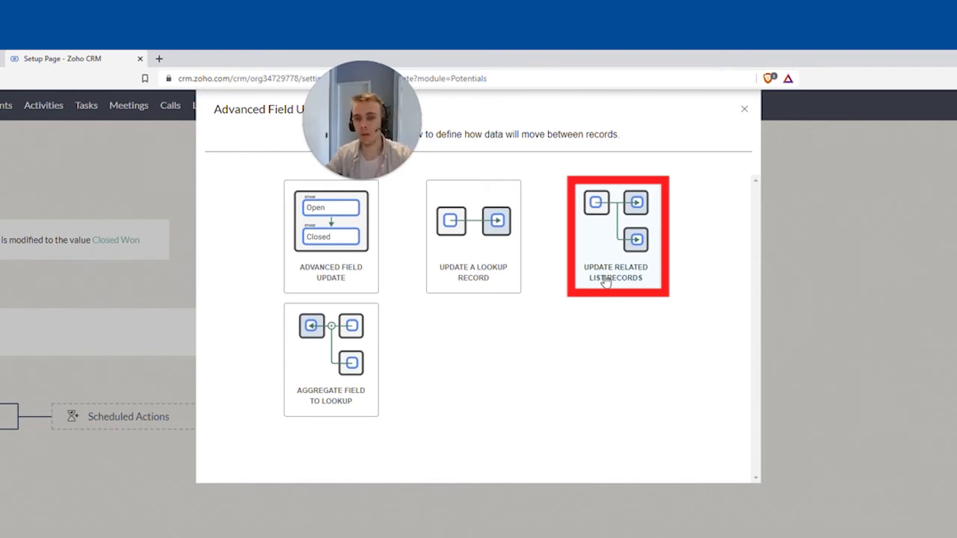
{"action": "mouse_move", "coordinate": [608, 247]}
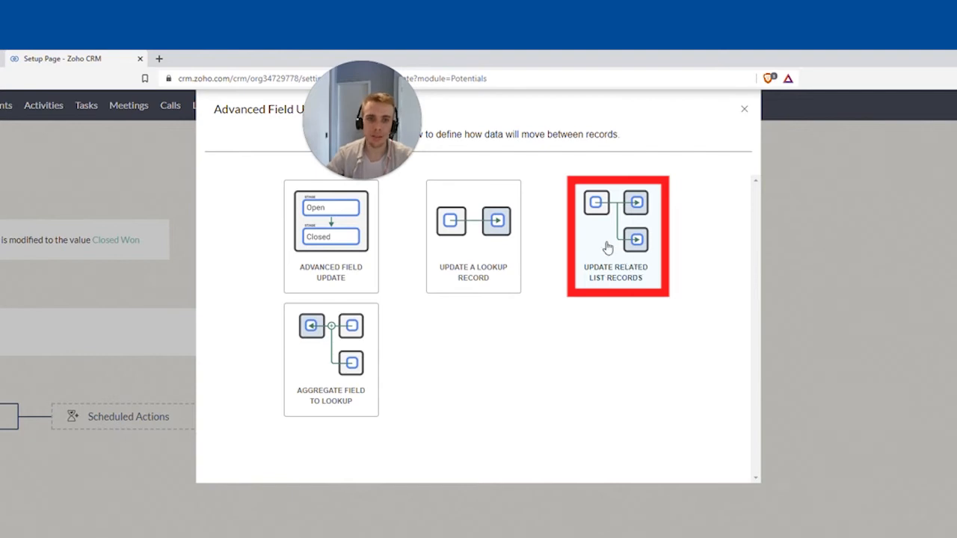
{"action": "mouse_move", "coordinate": [630, 210]}
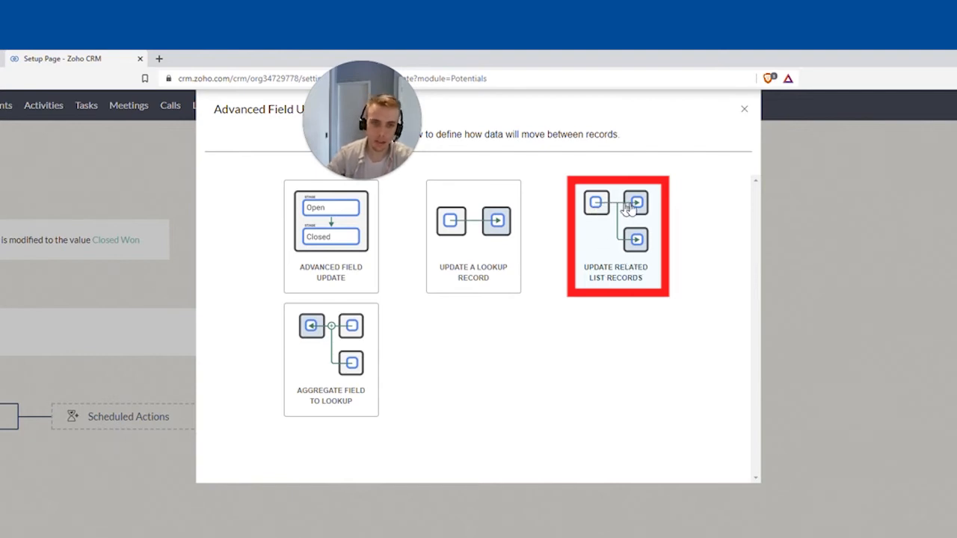
Choose Update Related List Records, targeting the deal's Clients related list.
{"action": "left_click", "coordinate": [615, 236]}
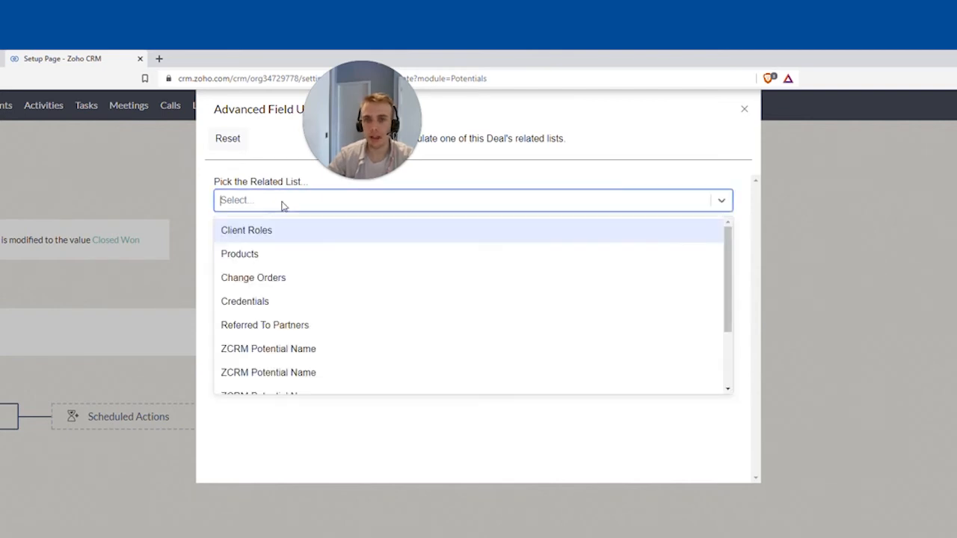
{"action": "mouse_move", "coordinate": [290, 207]}
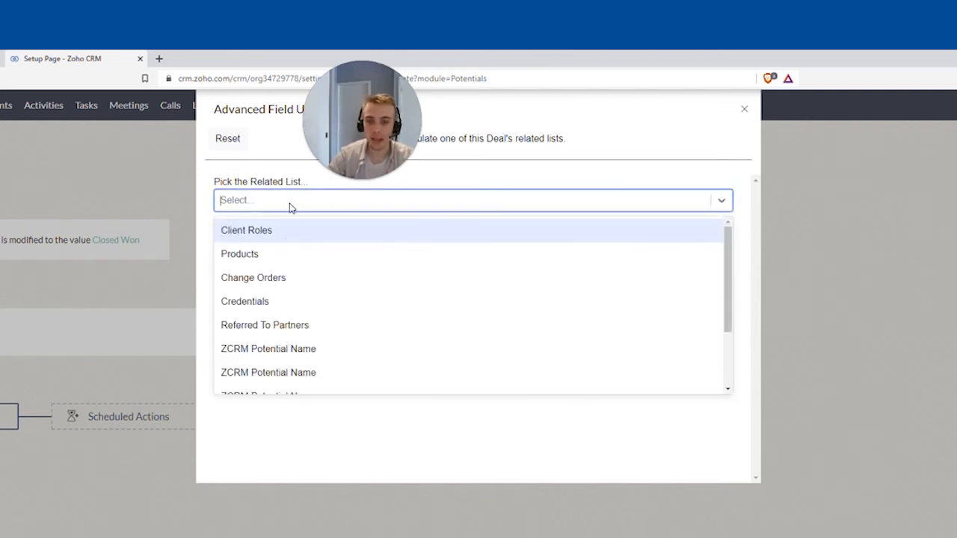
{"action": "mouse_move", "coordinate": [279, 235]}
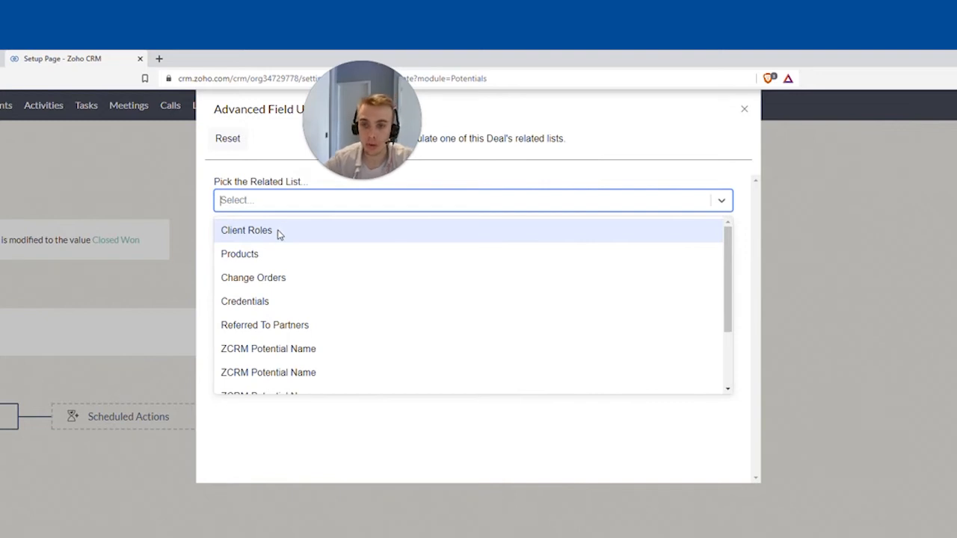
{"action": "mouse_move", "coordinate": [253, 277]}
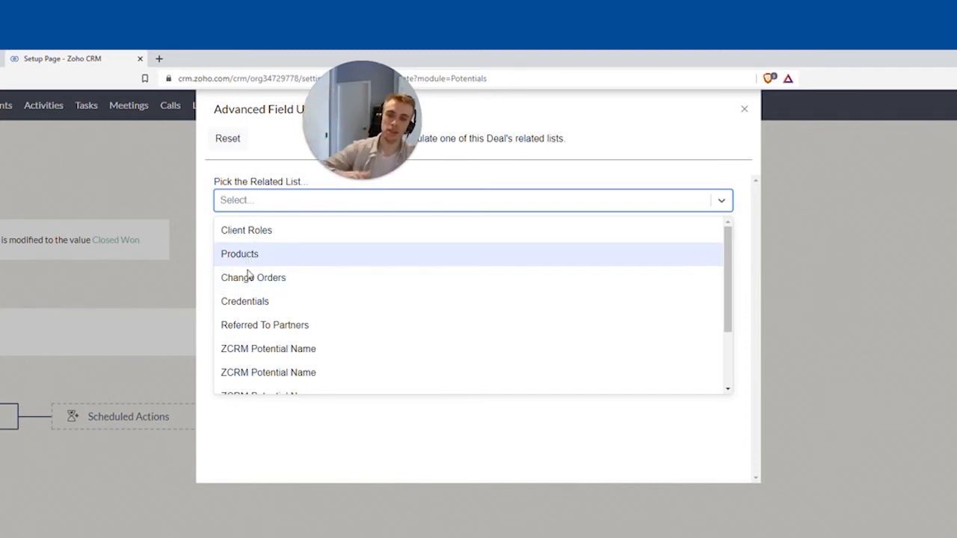
{"action": "mouse_move", "coordinate": [262, 240]}
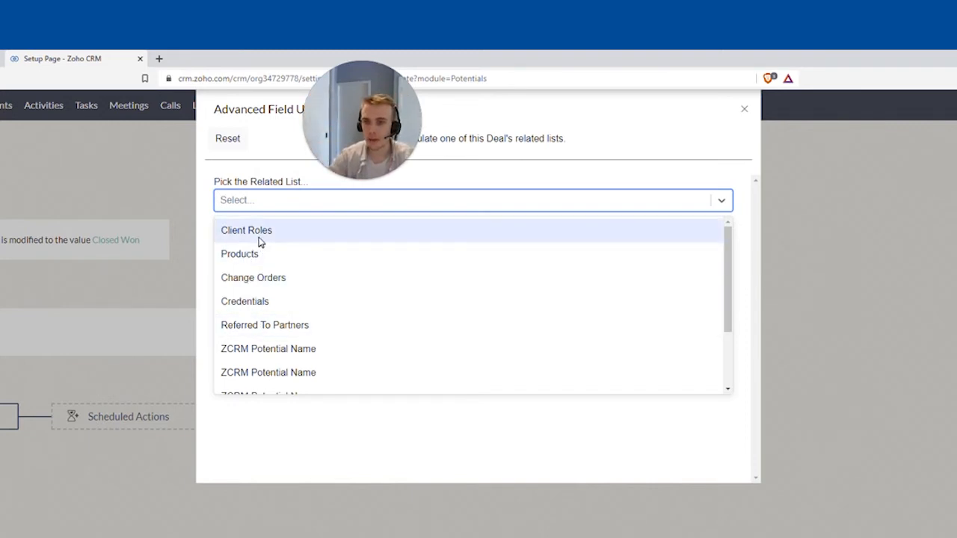
{"action": "left_click", "coordinate": [246, 230]}
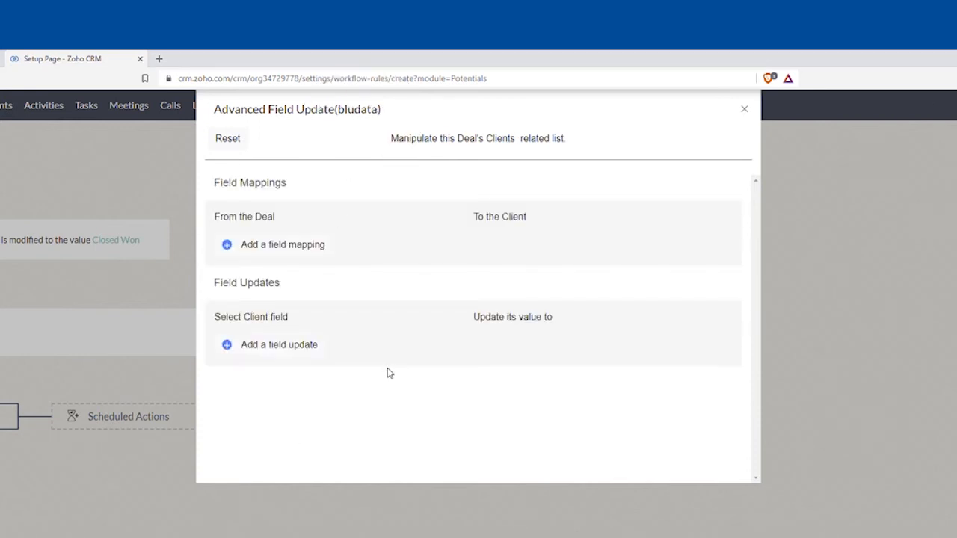
{"action": "mouse_move", "coordinate": [493, 206]}
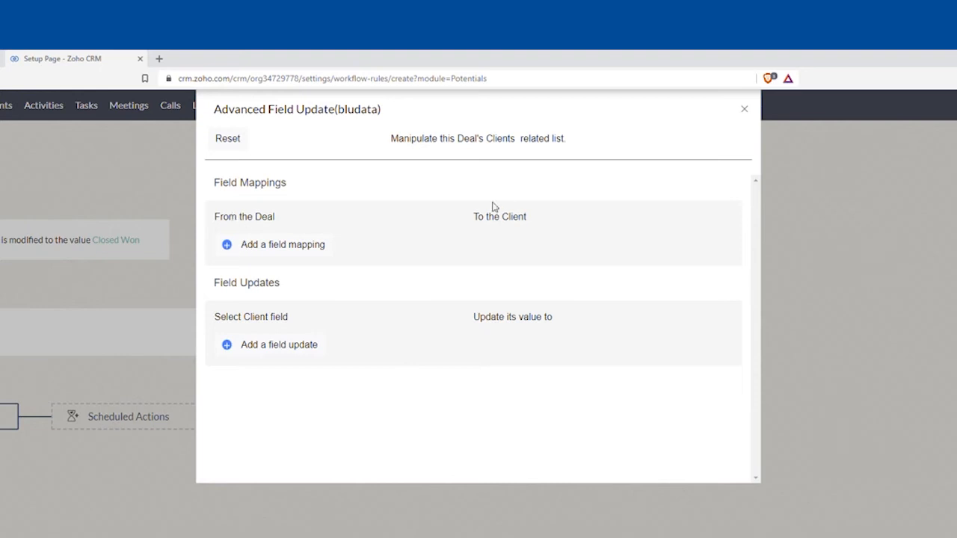
{"action": "mouse_move", "coordinate": [278, 248]}
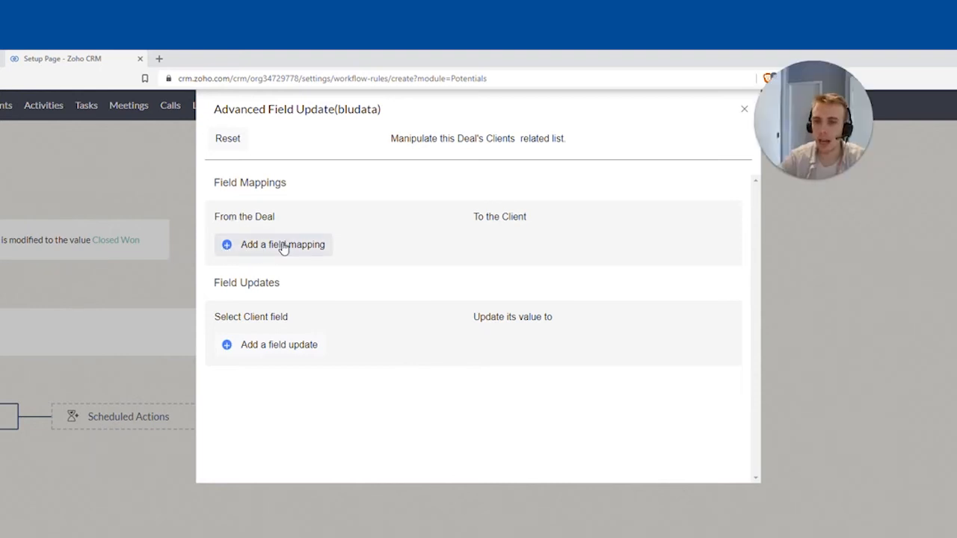
Add a mapping from the Deal's Stage to the Client's Contact Status.
{"action": "left_click", "coordinate": [283, 244]}
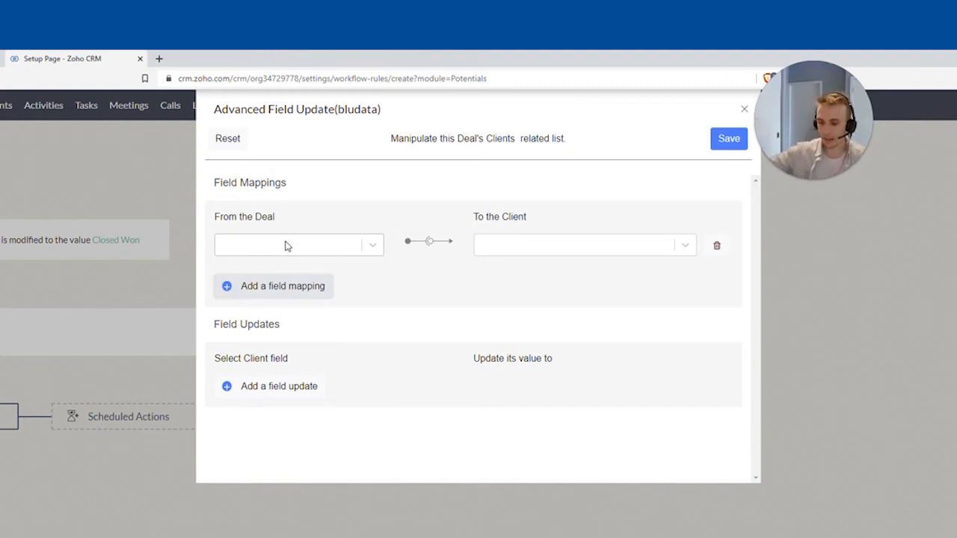
{"action": "left_click", "coordinate": [297, 246]}
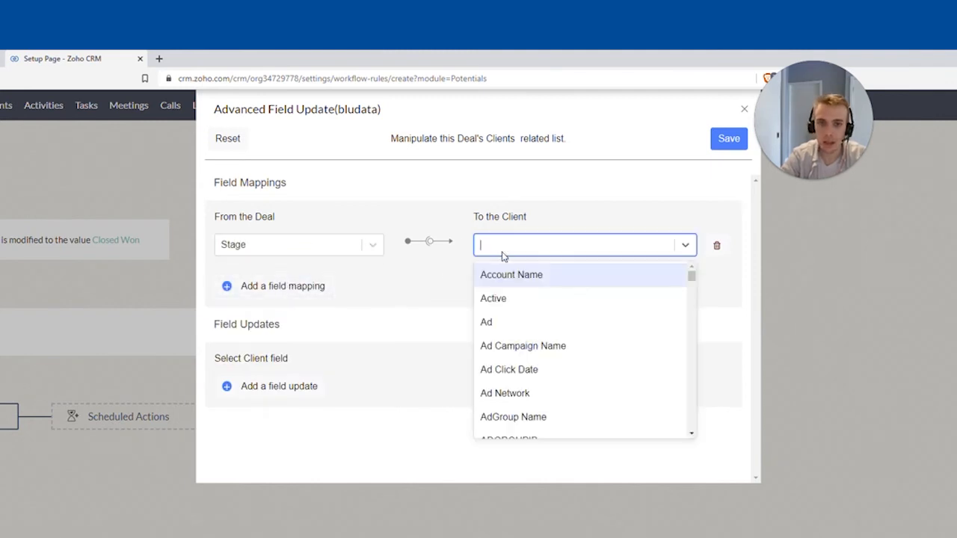
{"action": "type", "text": "statu"}
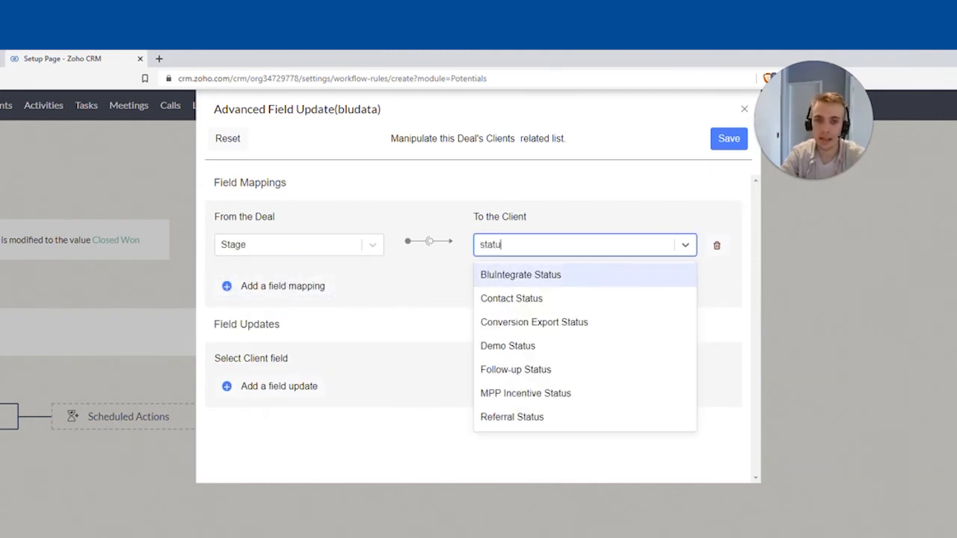
{"action": "left_click", "coordinate": [511, 298]}
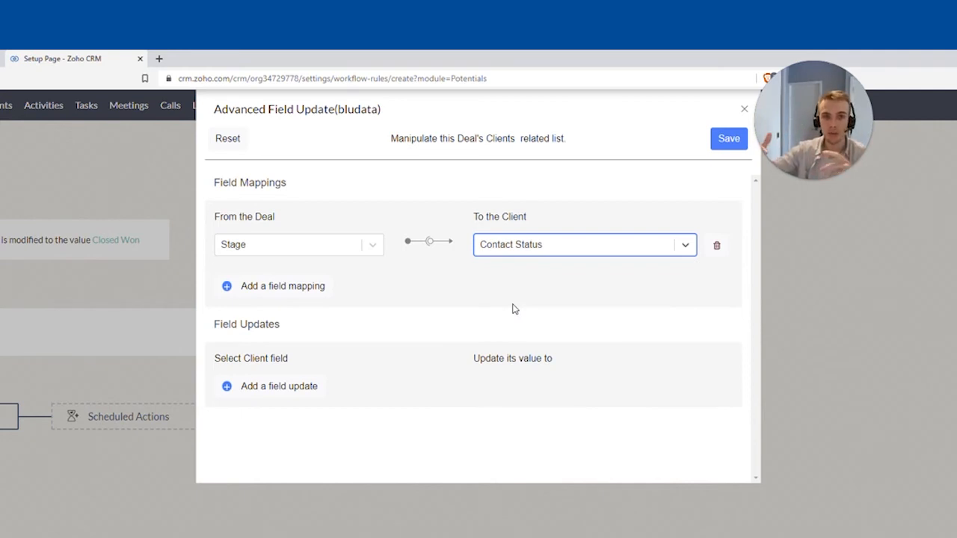
{"action": "mouse_move", "coordinate": [716, 245]}
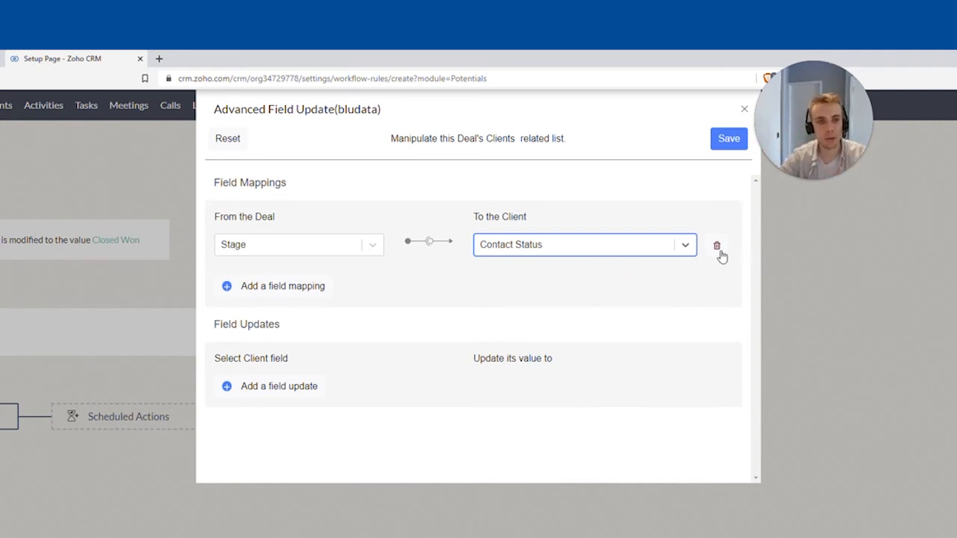
Remove the Stage mapping and set a Contact Status update to 'Client'.
{"action": "left_click", "coordinate": [716, 246]}
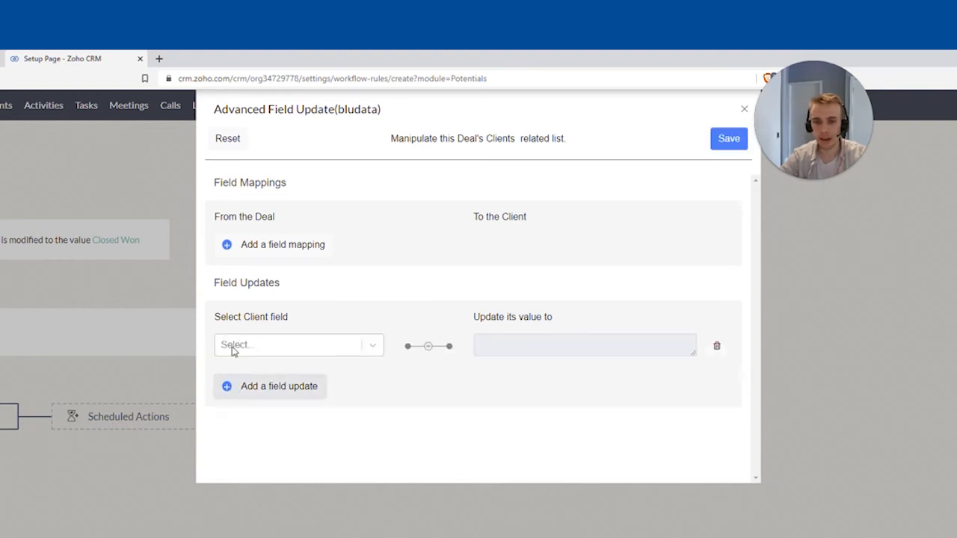
{"action": "left_click", "coordinate": [291, 345]}
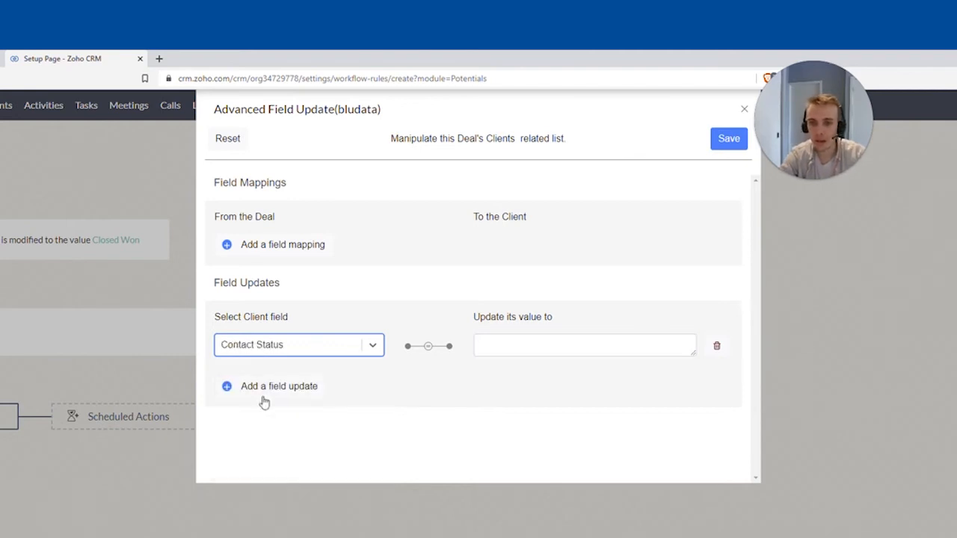
{"action": "left_click", "coordinate": [585, 345]}
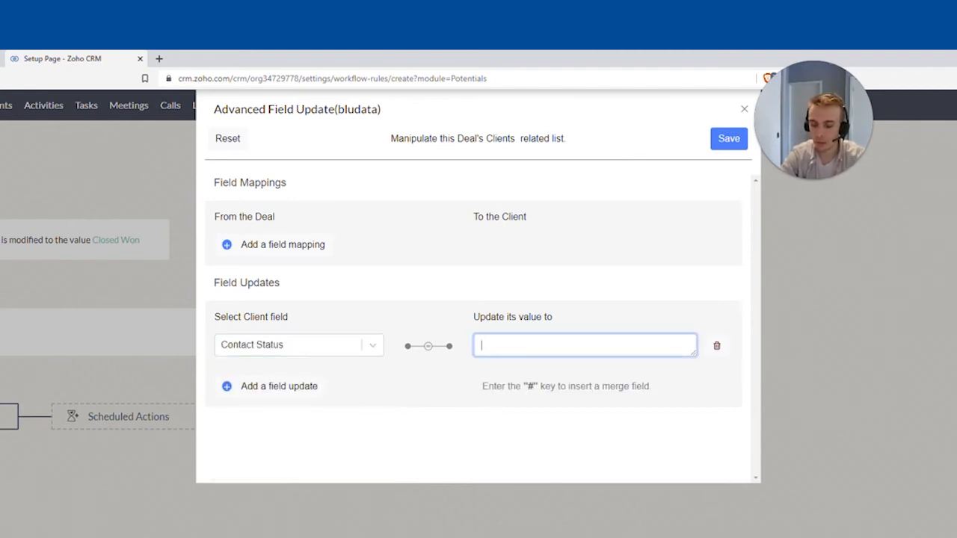
{"action": "type", "text": "Client"}
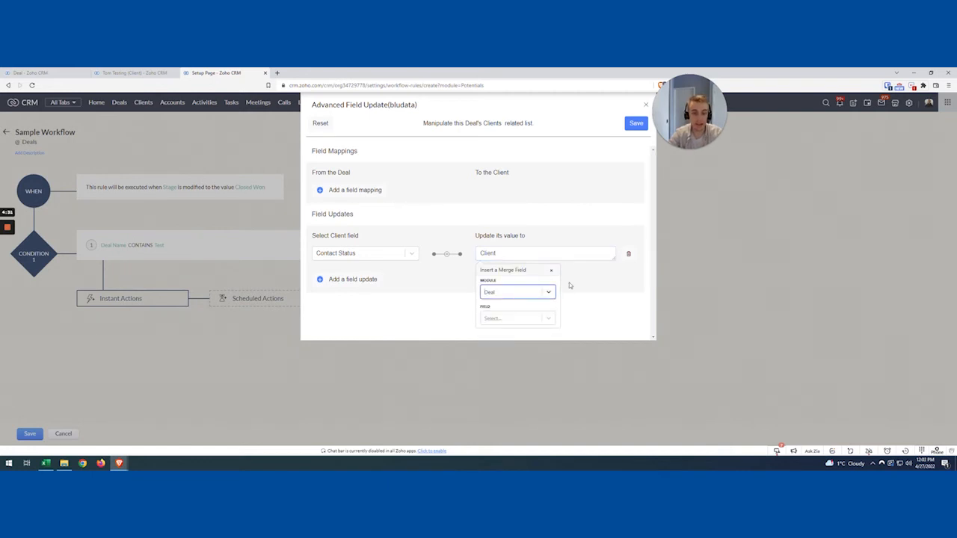
Insert the deal Amount merge field into the value, then delete it.
{"action": "left_click", "coordinate": [517, 317]}
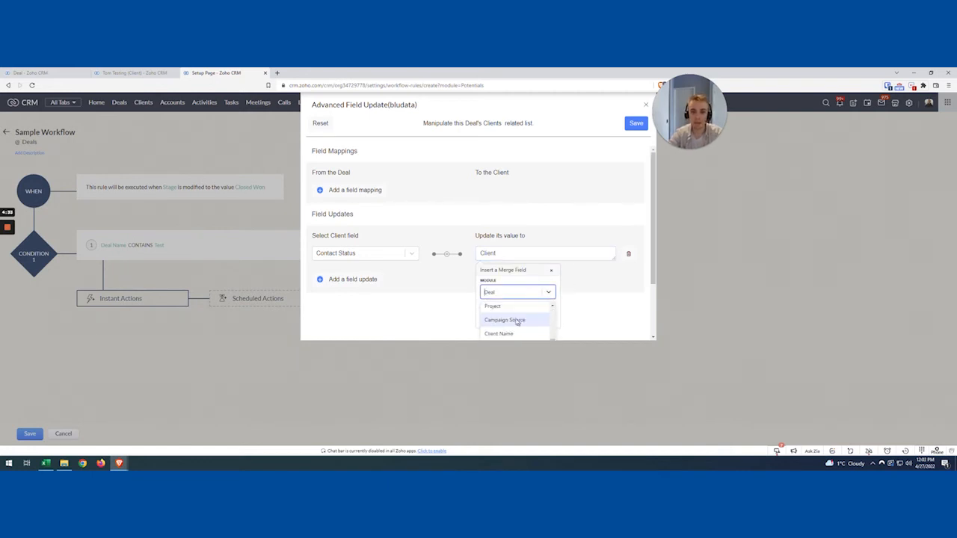
{"action": "mouse_move", "coordinate": [521, 333]}
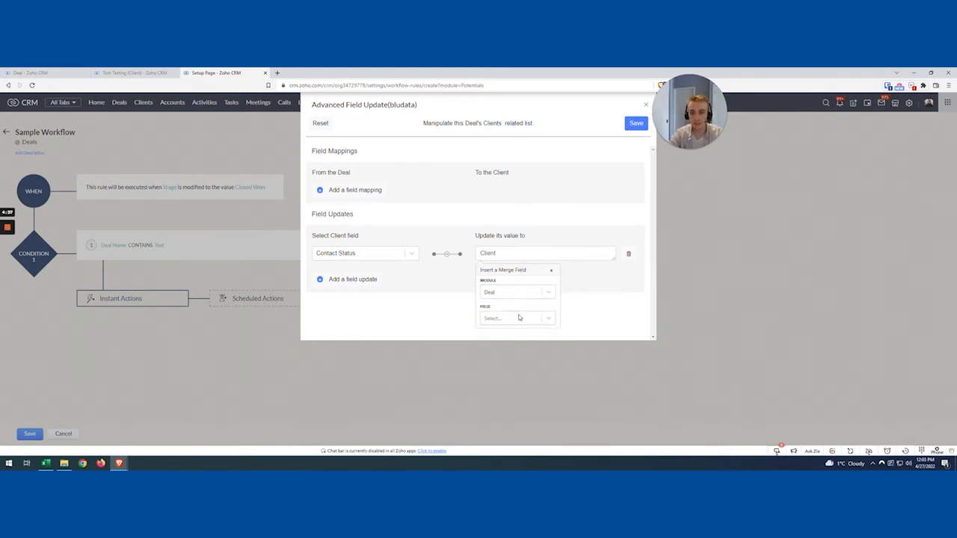
{"action": "left_click", "coordinate": [516, 318]}
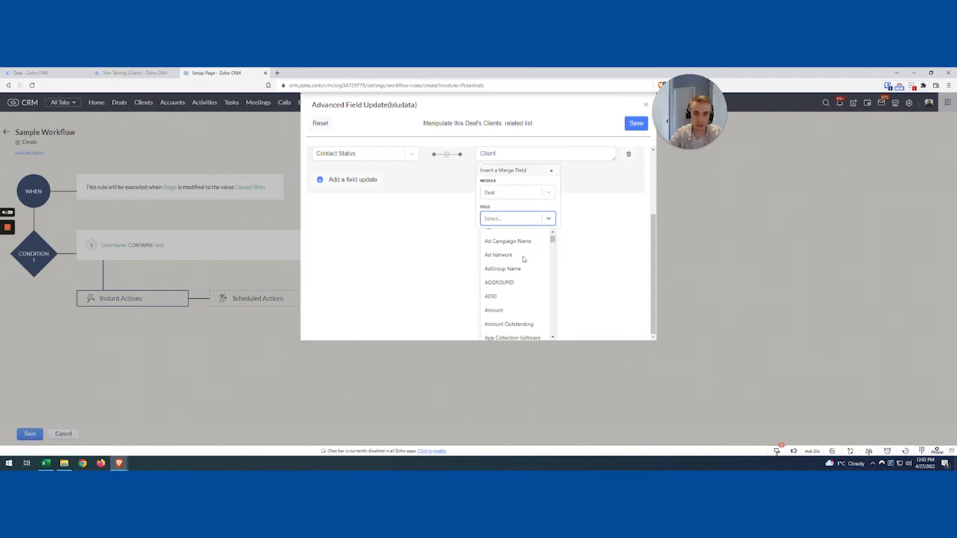
{"action": "left_click", "coordinate": [494, 310]}
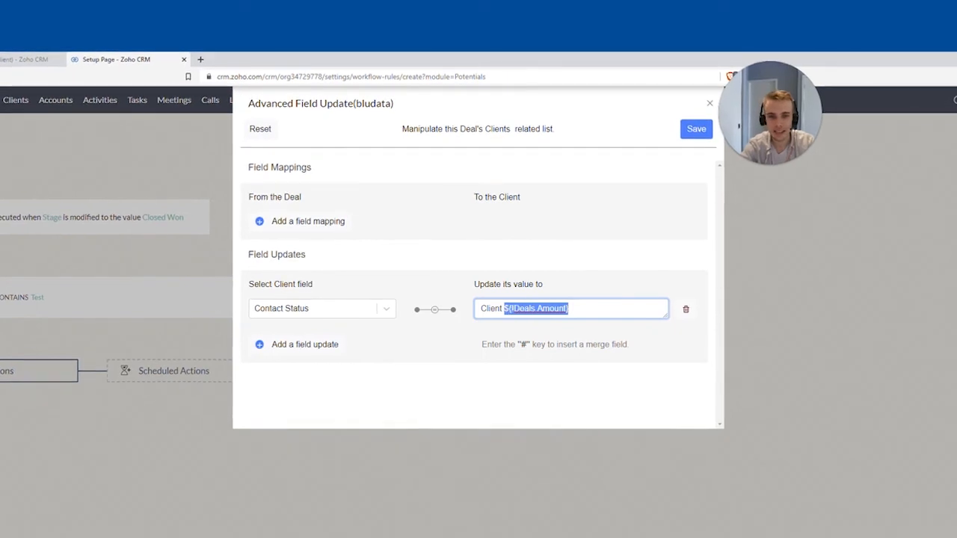
{"action": "key", "text": "Delete"}
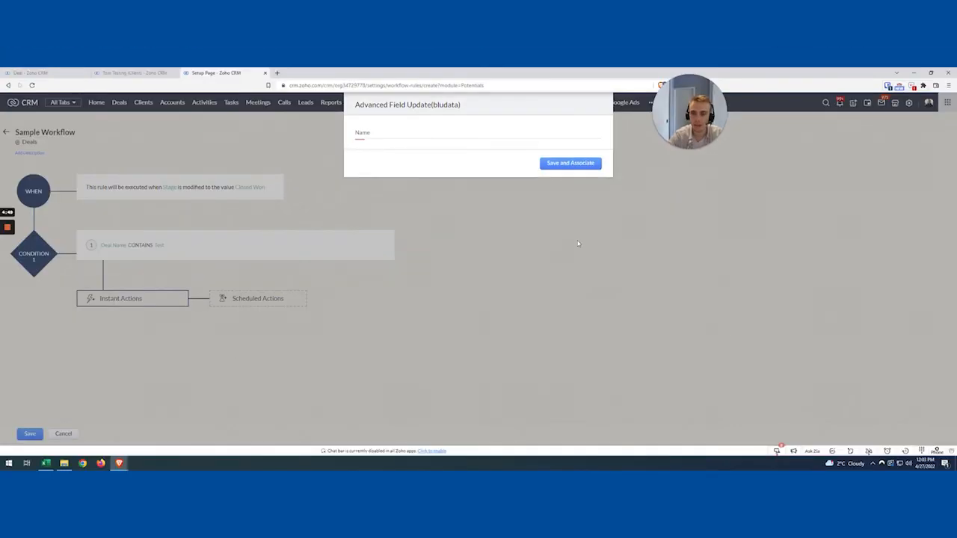
Name the action 'Update each contact as a Client', attach it, and save Sample Workflow.
{"action": "type", "text": "Update each contact as a"}
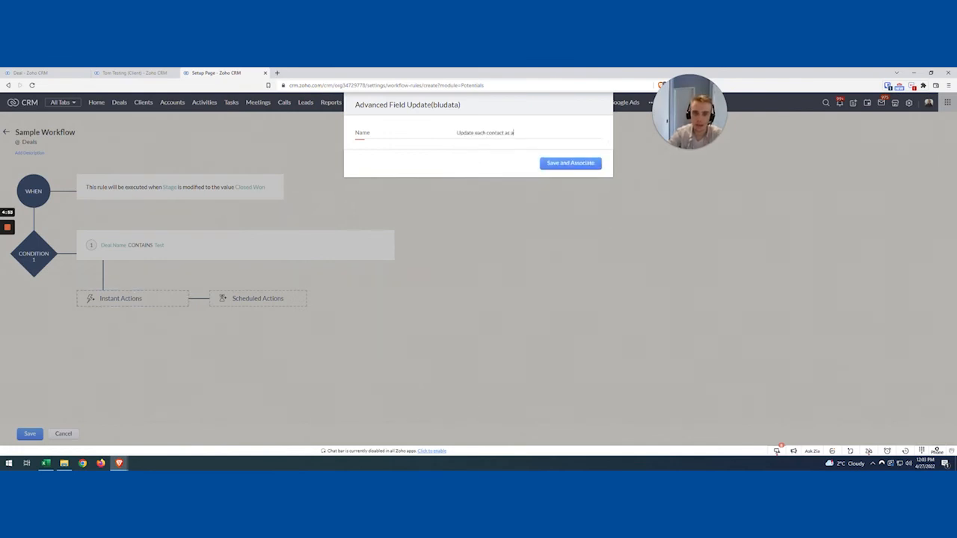
{"action": "type", "text": "Client"}
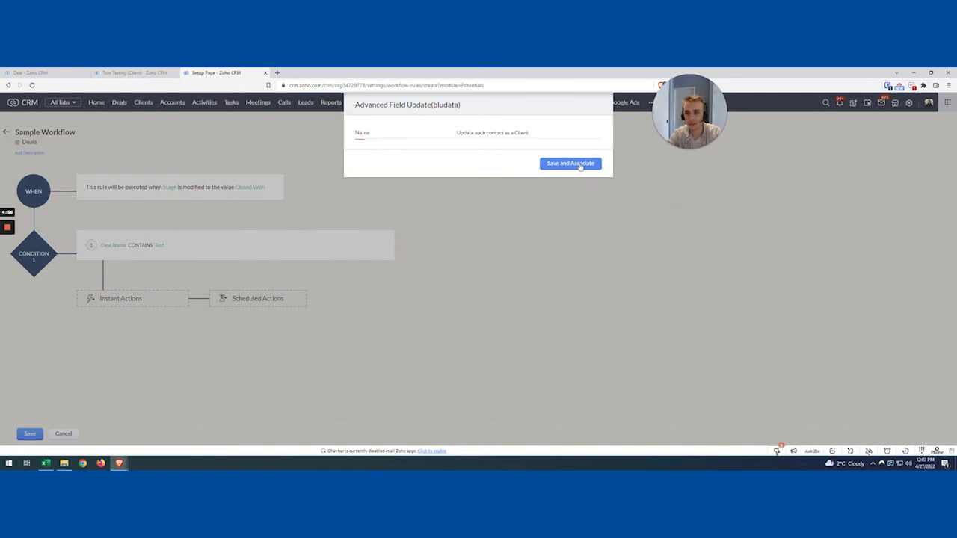
{"action": "left_click", "coordinate": [570, 163]}
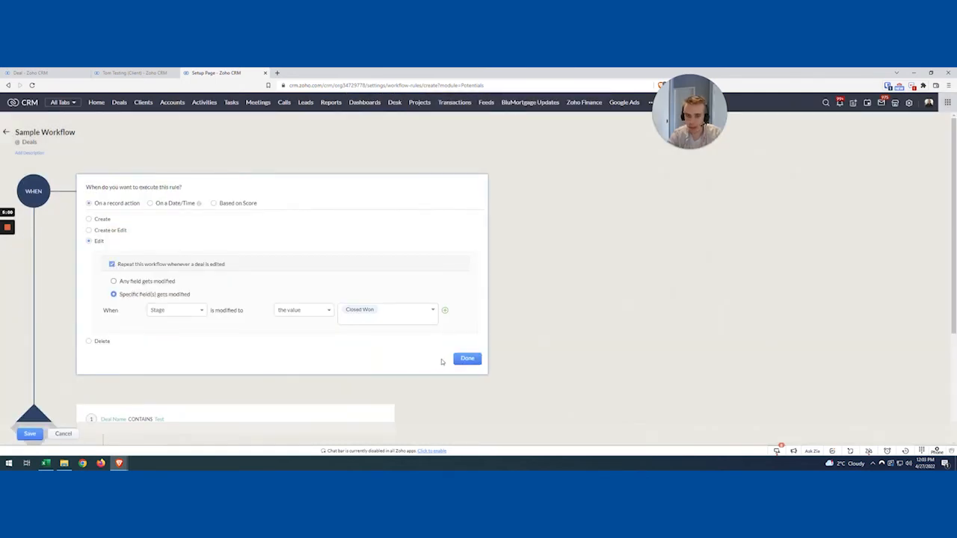
{"action": "left_click", "coordinate": [467, 358]}
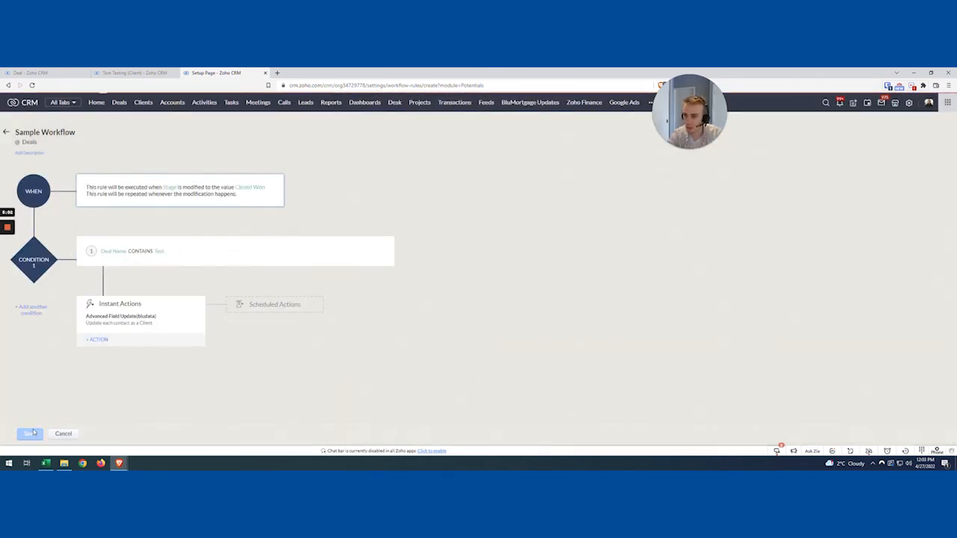
{"action": "left_click", "coordinate": [33, 73]}
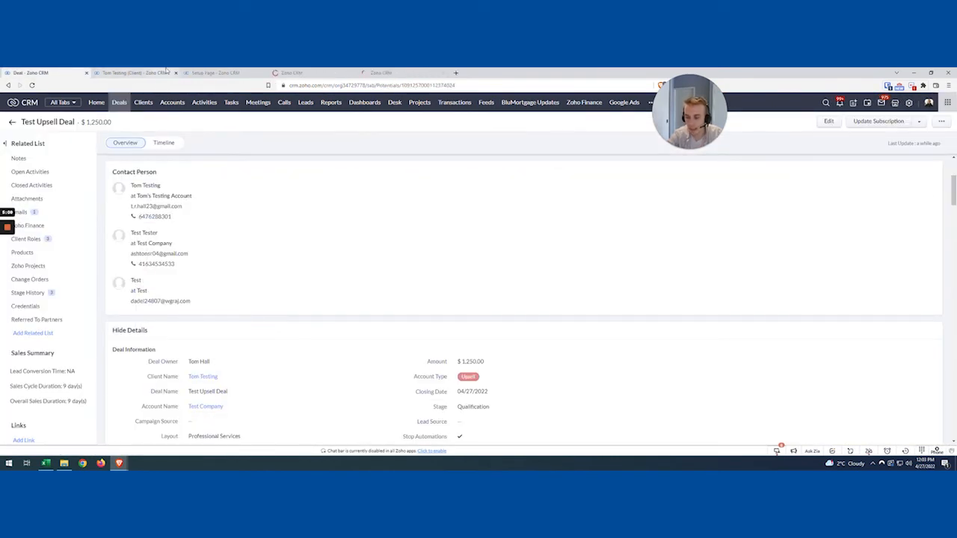
View Test Tester's record, then move Test Upsell Deal to Closed Won.
{"action": "left_click", "coordinate": [408, 72]}
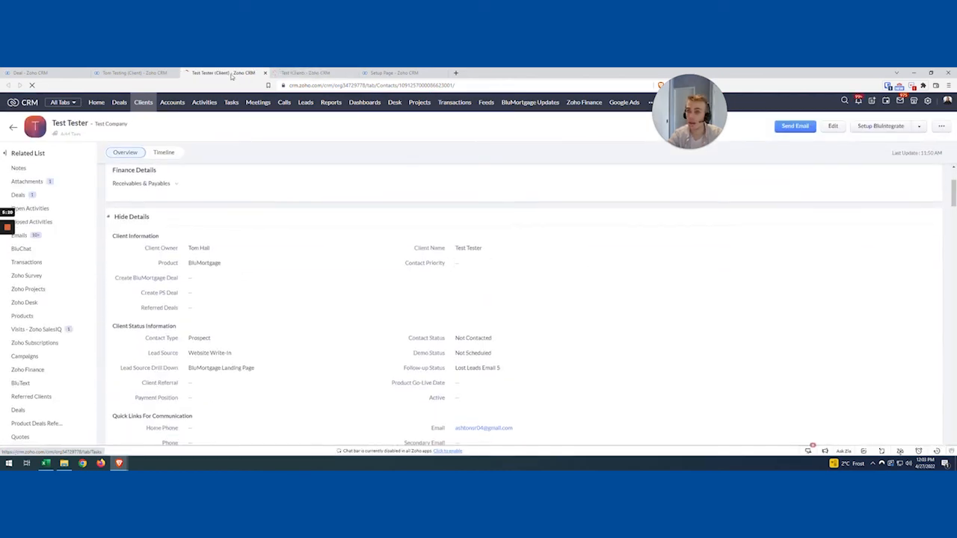
{"action": "left_click", "coordinate": [314, 73]}
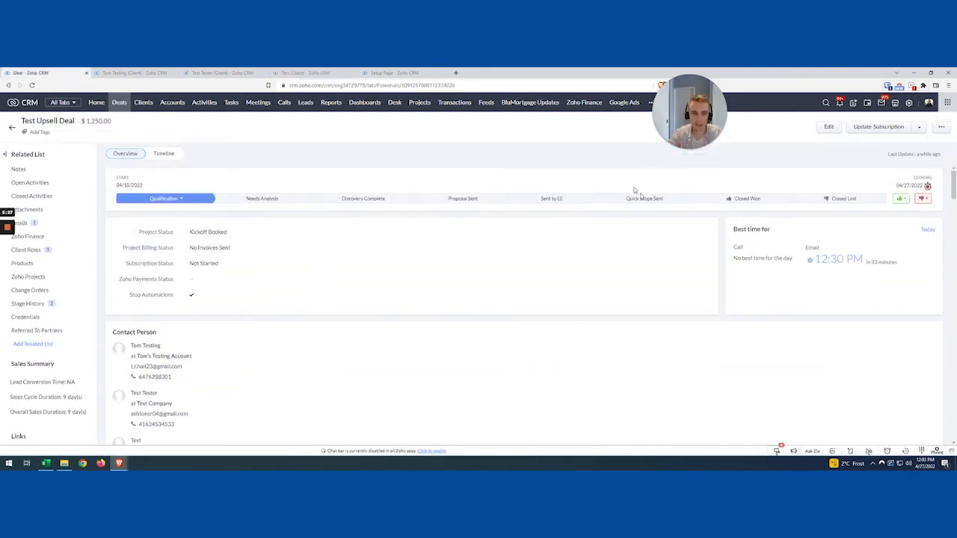
{"action": "left_click", "coordinate": [747, 198]}
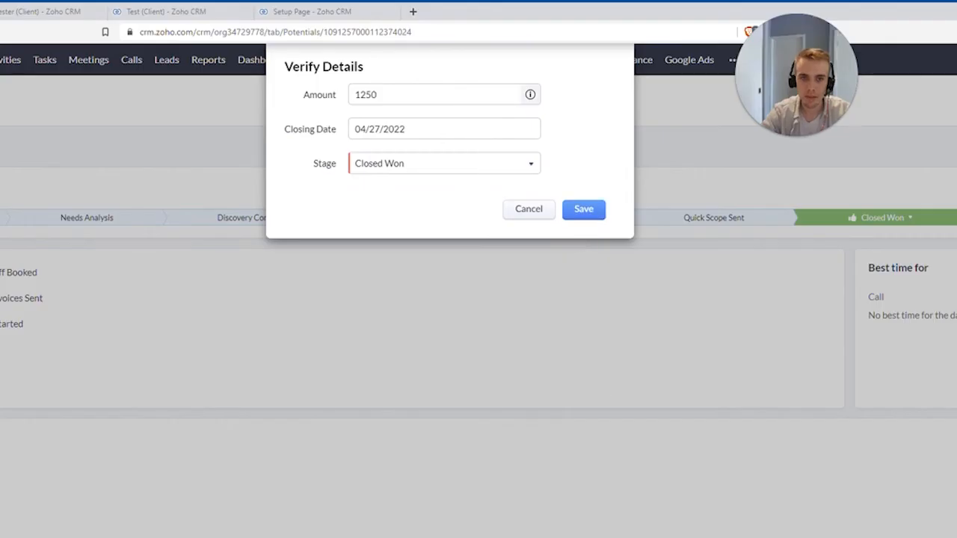
{"action": "left_click", "coordinate": [584, 209]}
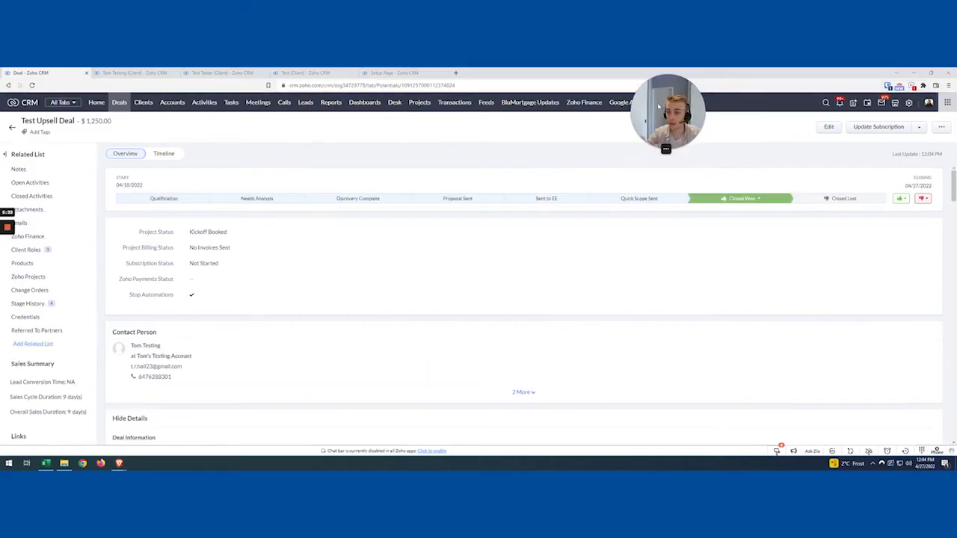
Check the deal's Timeline for the workflow's Contact Status field updates.
{"action": "left_click", "coordinate": [164, 153]}
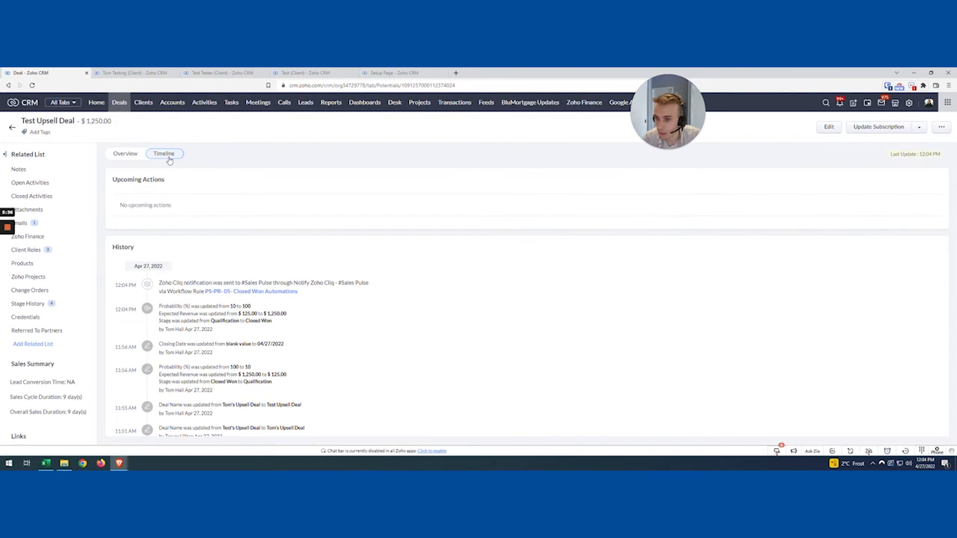
{"action": "left_click", "coordinate": [124, 153]}
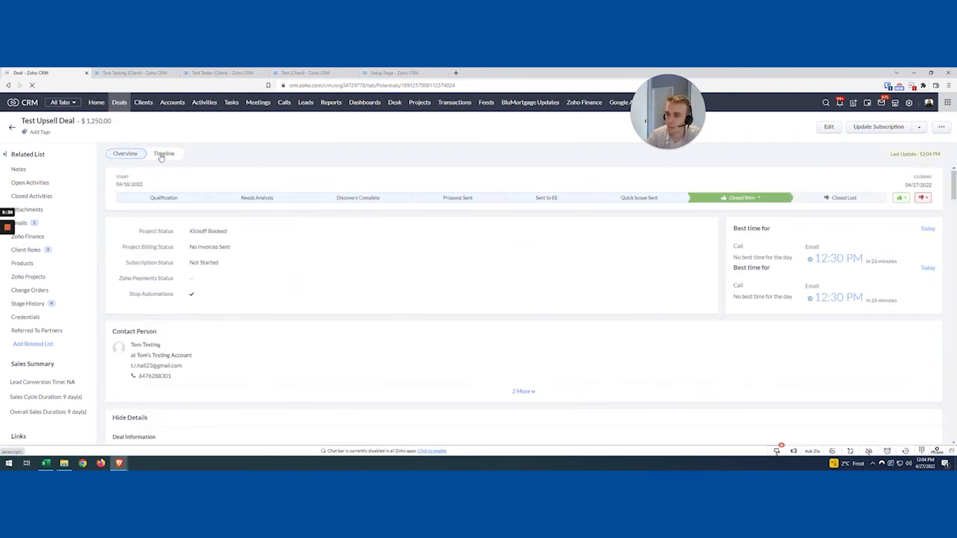
{"action": "left_click", "coordinate": [164, 154]}
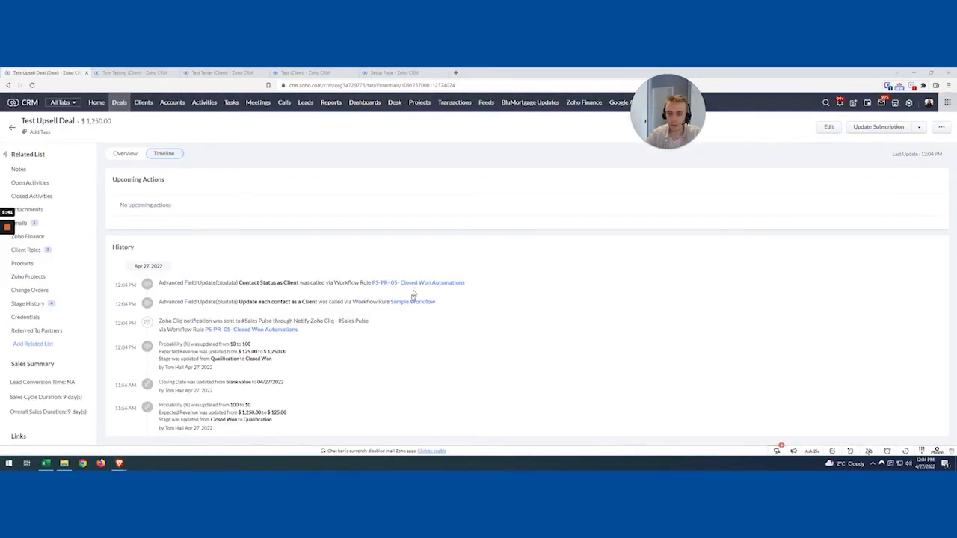
{"action": "mouse_move", "coordinate": [449, 253]}
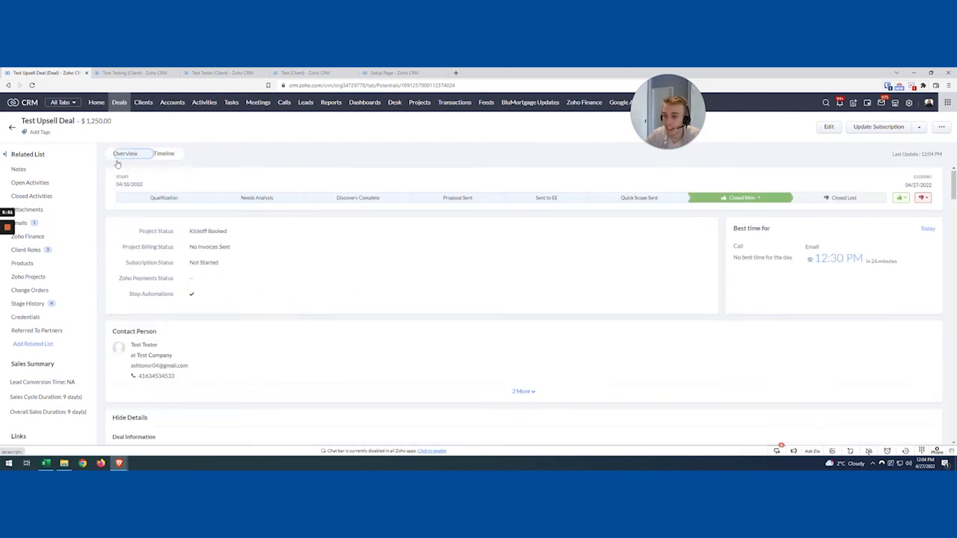
Refresh Tom Testing's record and confirm Contact Status changed from Not Contacted to Client.
{"action": "left_click", "coordinate": [116, 72]}
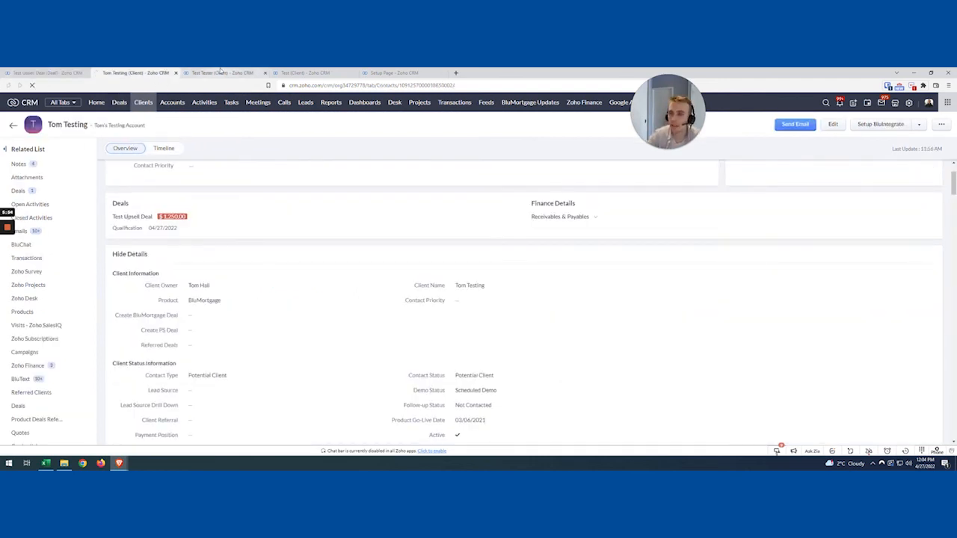
{"action": "left_click", "coordinate": [306, 72]}
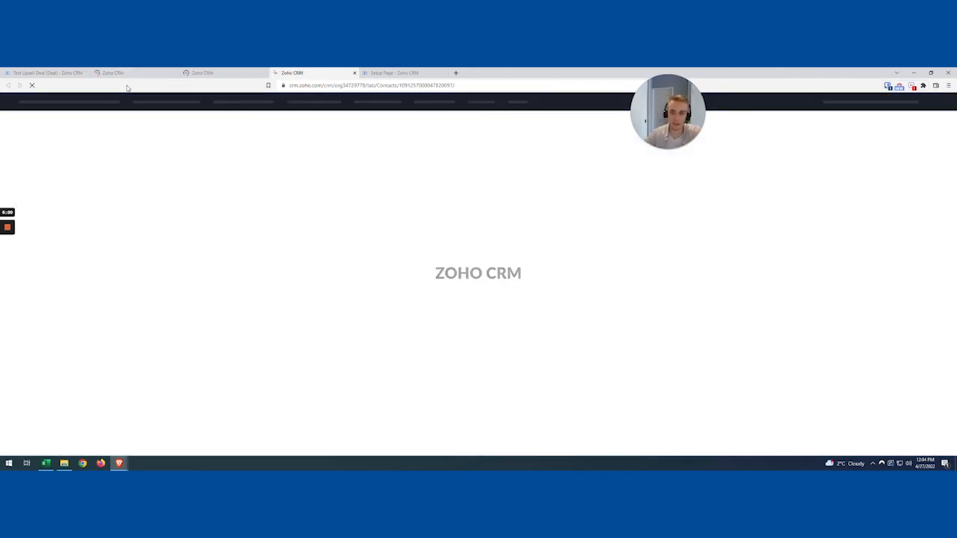
{"action": "left_click", "coordinate": [119, 72]}
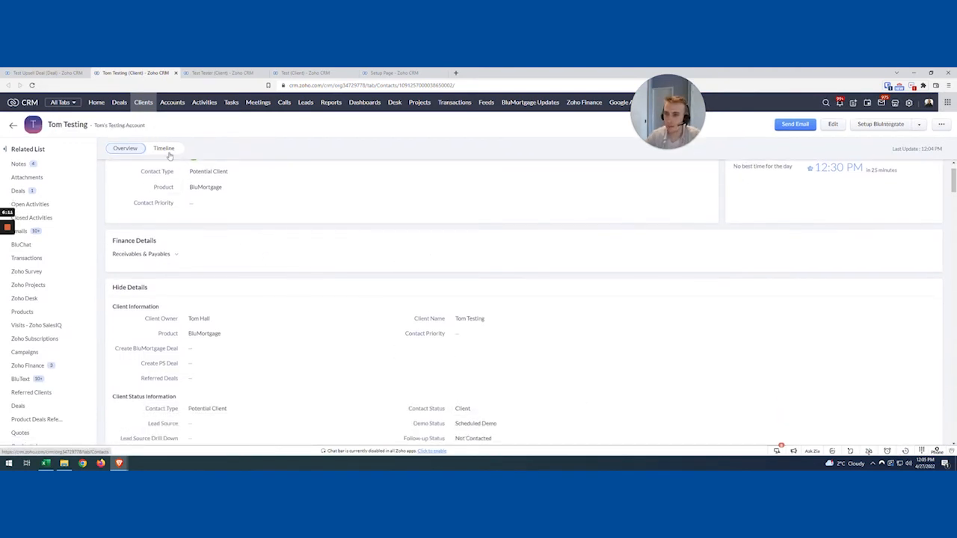
{"action": "left_click", "coordinate": [163, 148]}
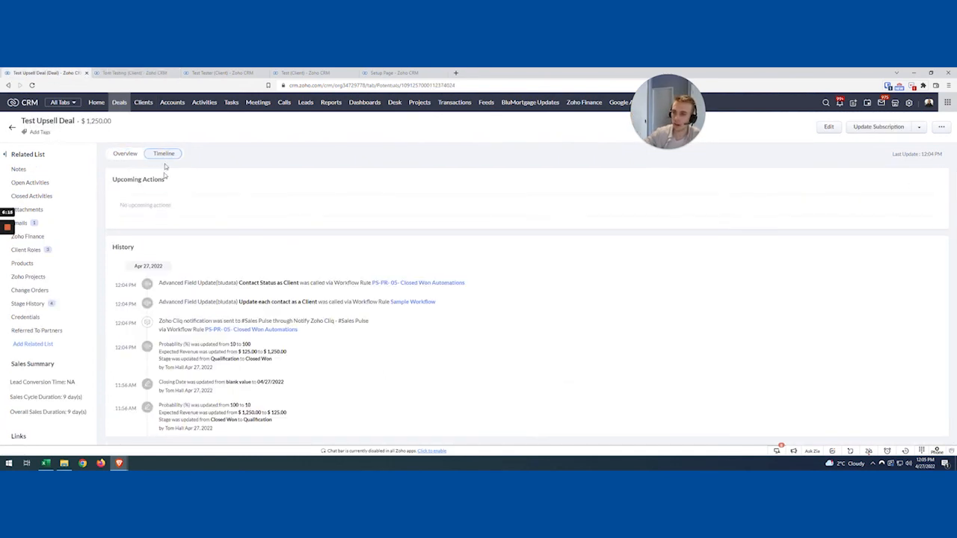
{"action": "left_click", "coordinate": [120, 72]}
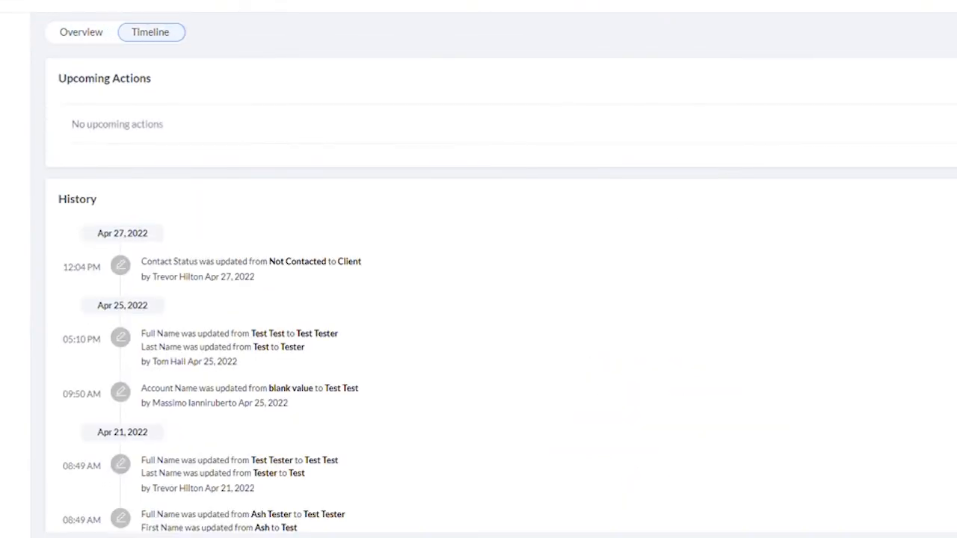
{"action": "left_click", "coordinate": [81, 32]}
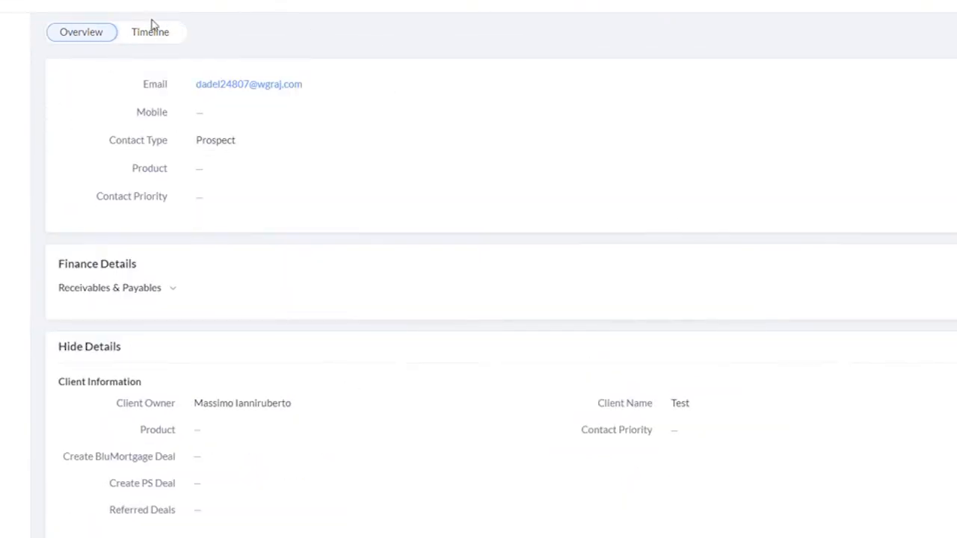
{"action": "left_click", "coordinate": [150, 31]}
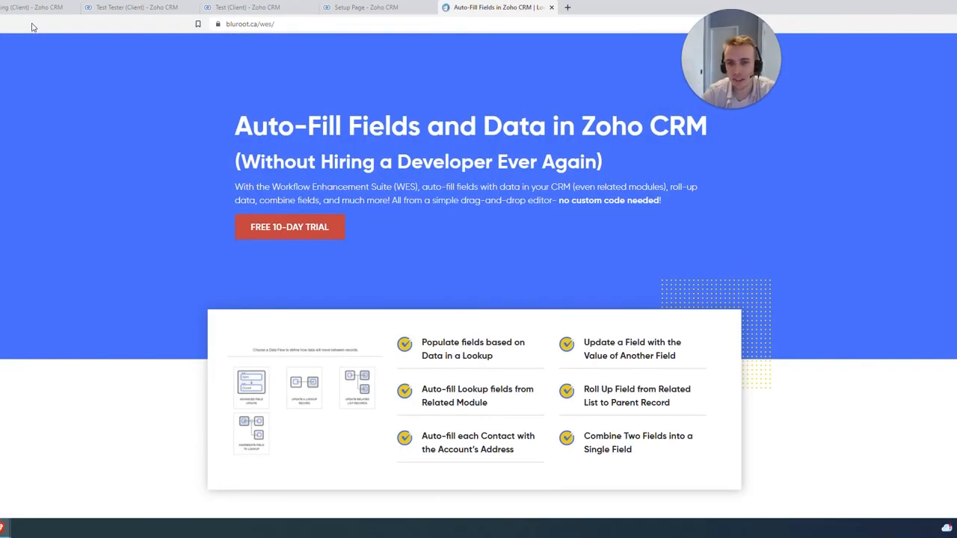
{"action": "mouse_move", "coordinate": [501, 180]}
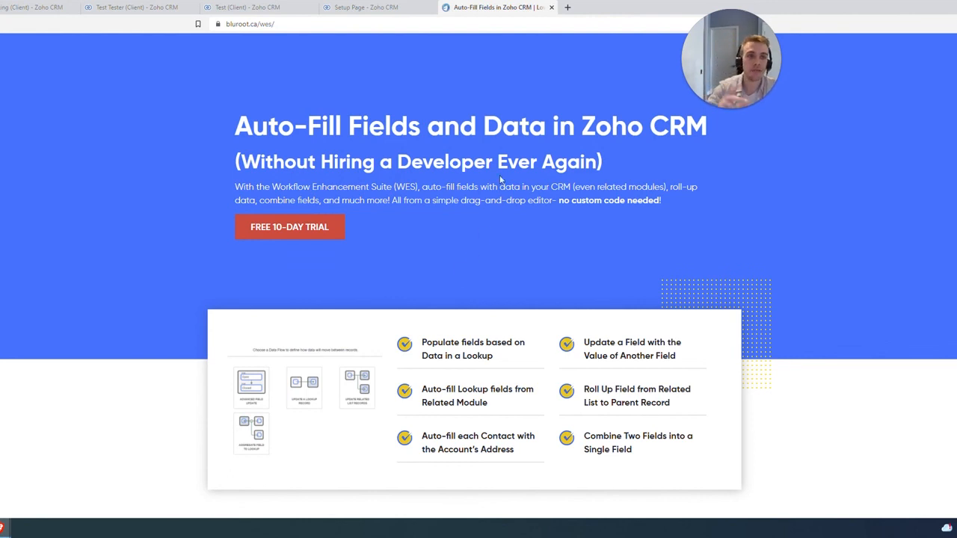
{"action": "mouse_move", "coordinate": [552, 152]}
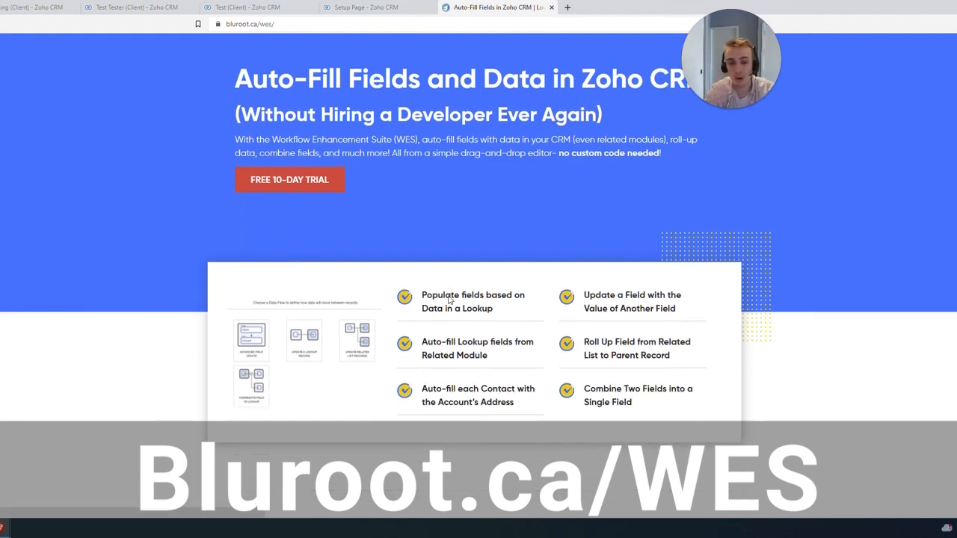
Scroll Bluroot's WES page down to Step 3 on updating an existing WES Flow.
{"action": "scroll", "scroll_direction": "down", "scroll_amount": 3}
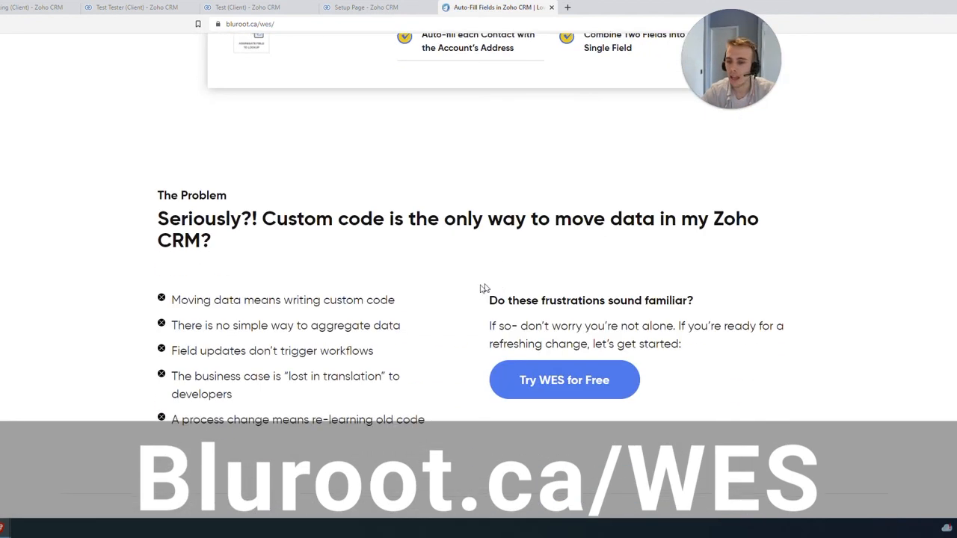
{"action": "scroll", "scroll_direction": "down", "scroll_amount": 3}
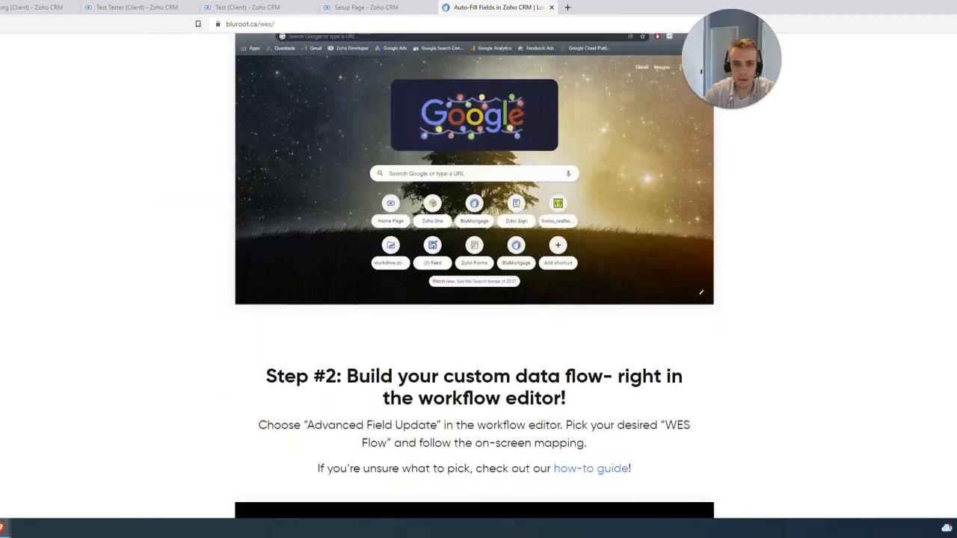
{"action": "scroll", "scroll_direction": "down", "scroll_amount": 3}
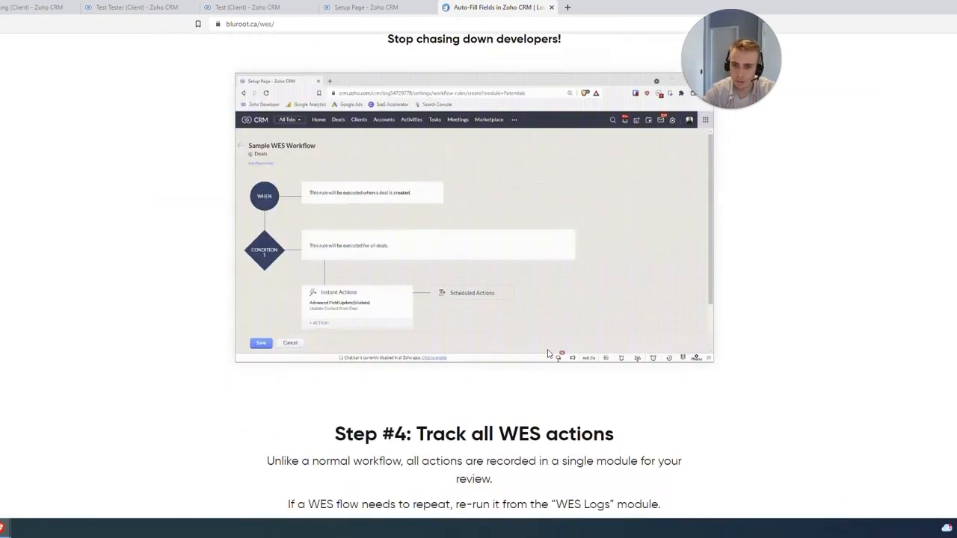
{"action": "scroll", "scroll_direction": "down", "scroll_amount": 3}
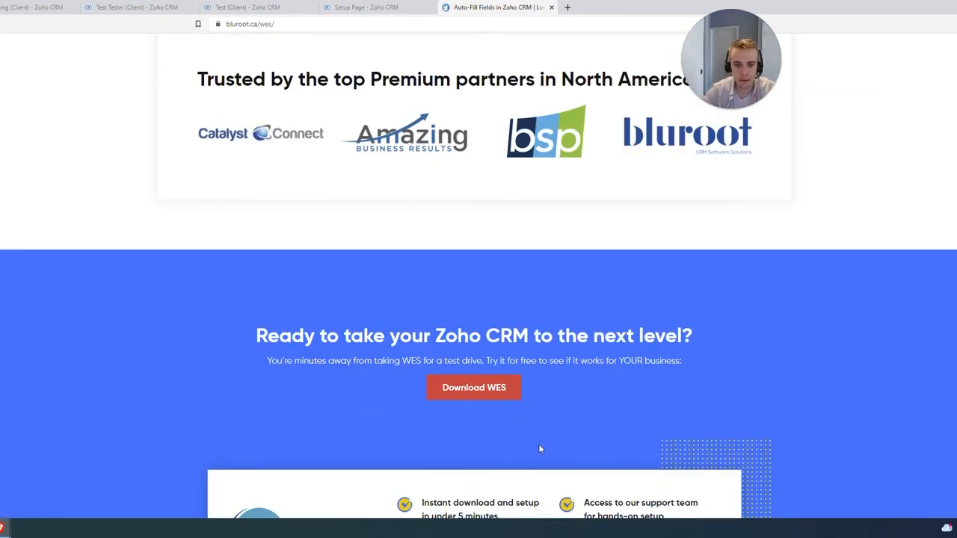
{"action": "scroll", "scroll_direction": "down", "scroll_amount": 3}
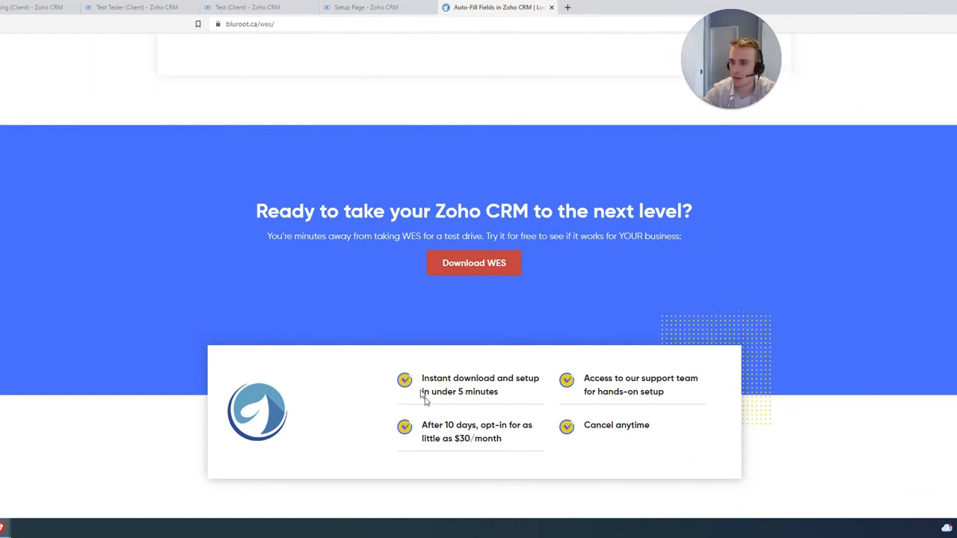
{"action": "scroll", "scroll_direction": "up", "scroll_amount": 3}
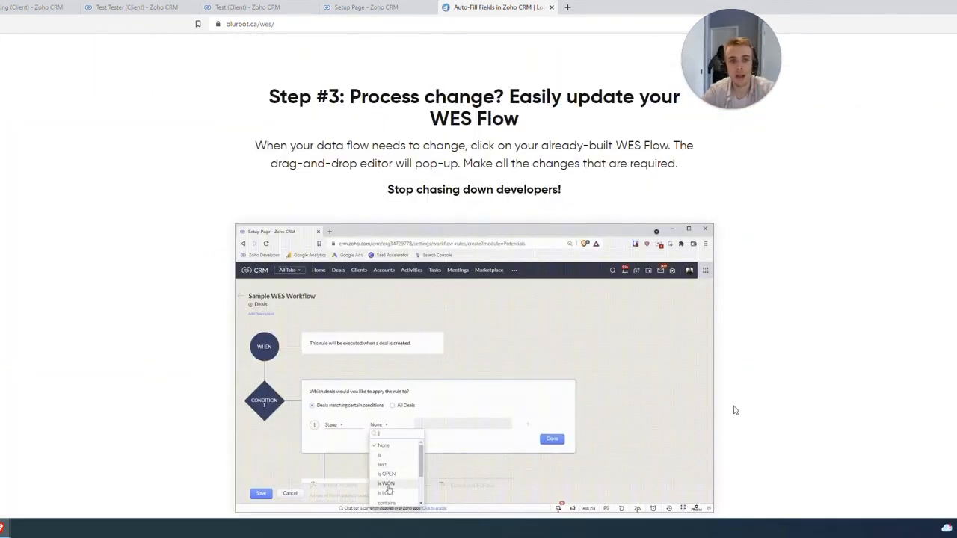
{"action": "left_click", "coordinate": [386, 484]}
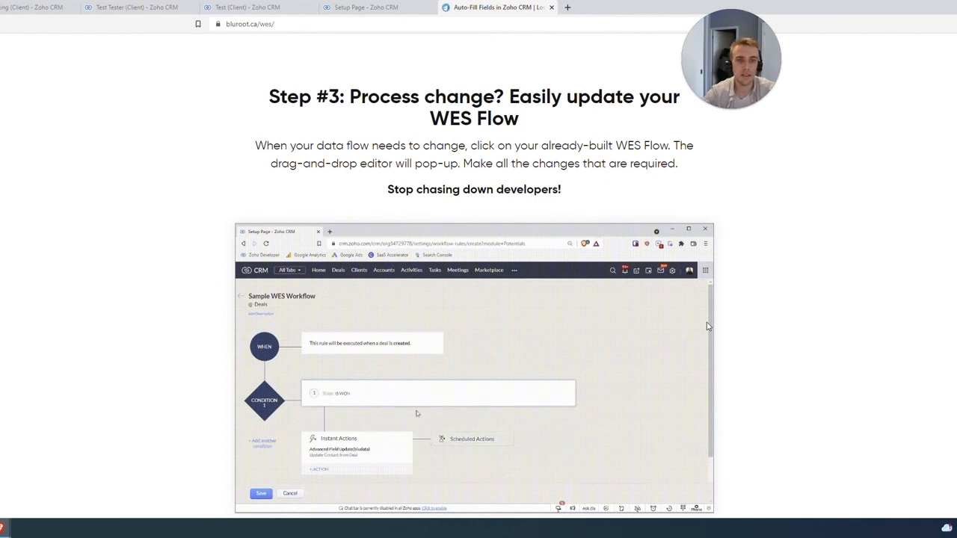
{"action": "left_click", "coordinate": [341, 448]}
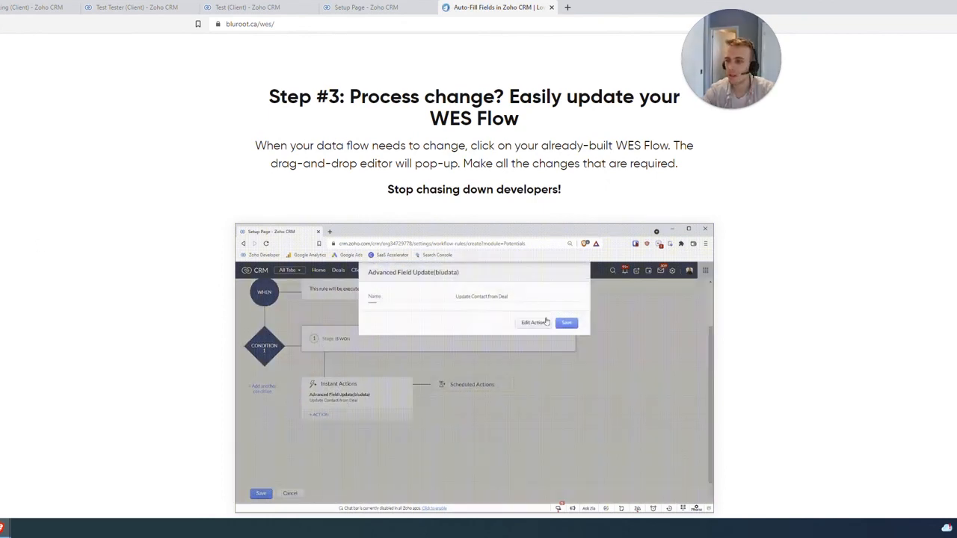